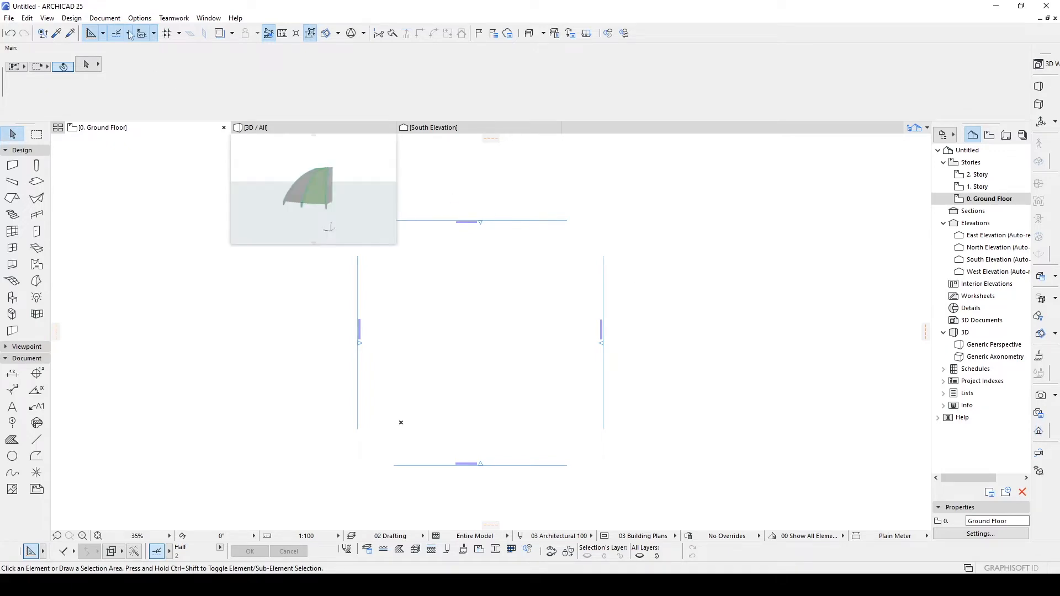
# Step: Set the project's Working Units length unit to centimeter and confirm
pyautogui.click(139, 17)
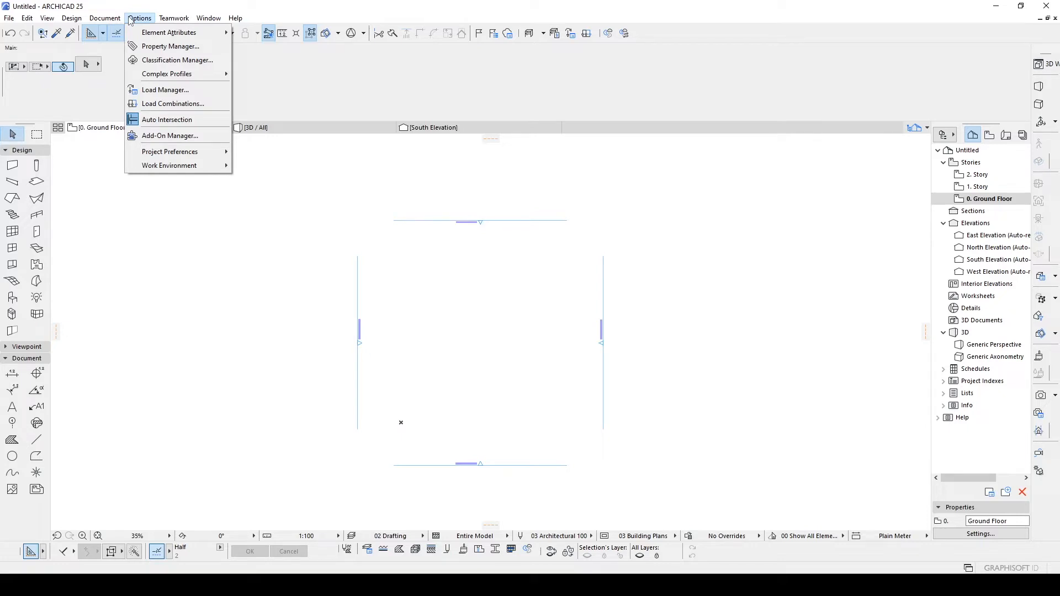
pyautogui.moveTo(170, 151)
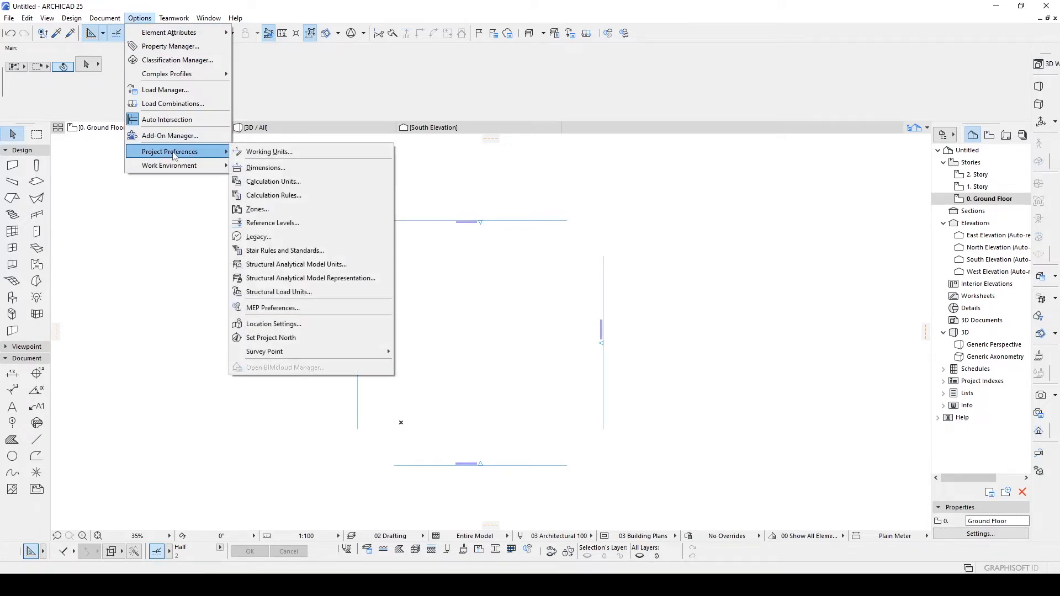
pyautogui.click(268, 151)
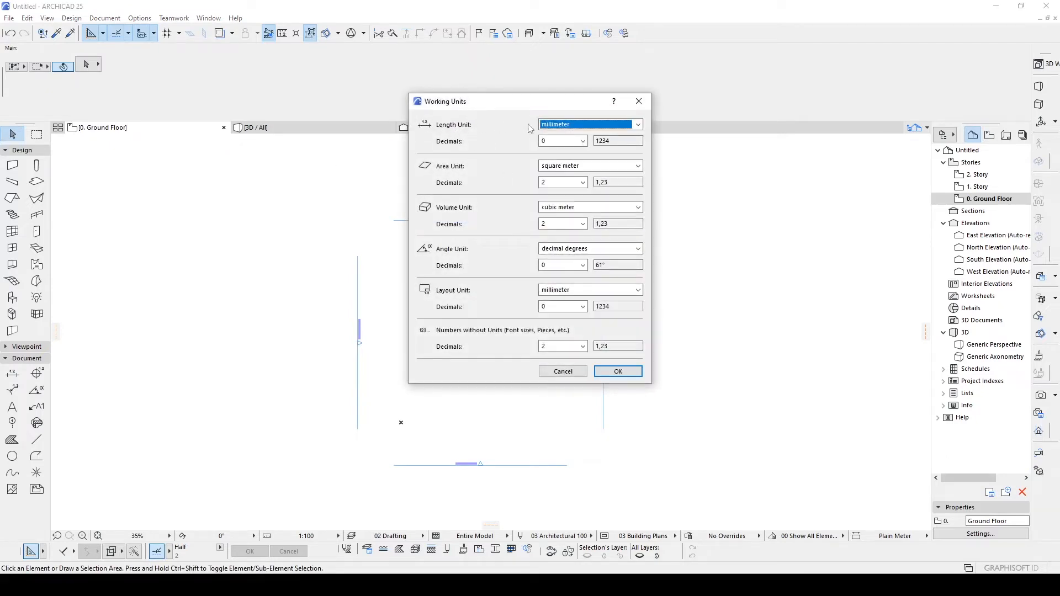
pyautogui.click(589, 123)
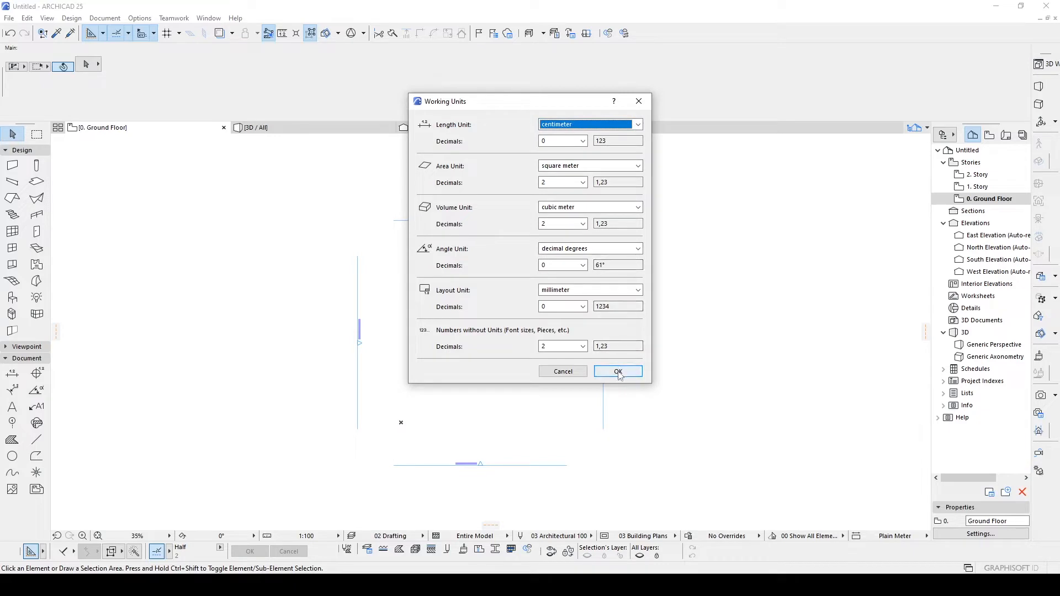
pyautogui.click(616, 371)
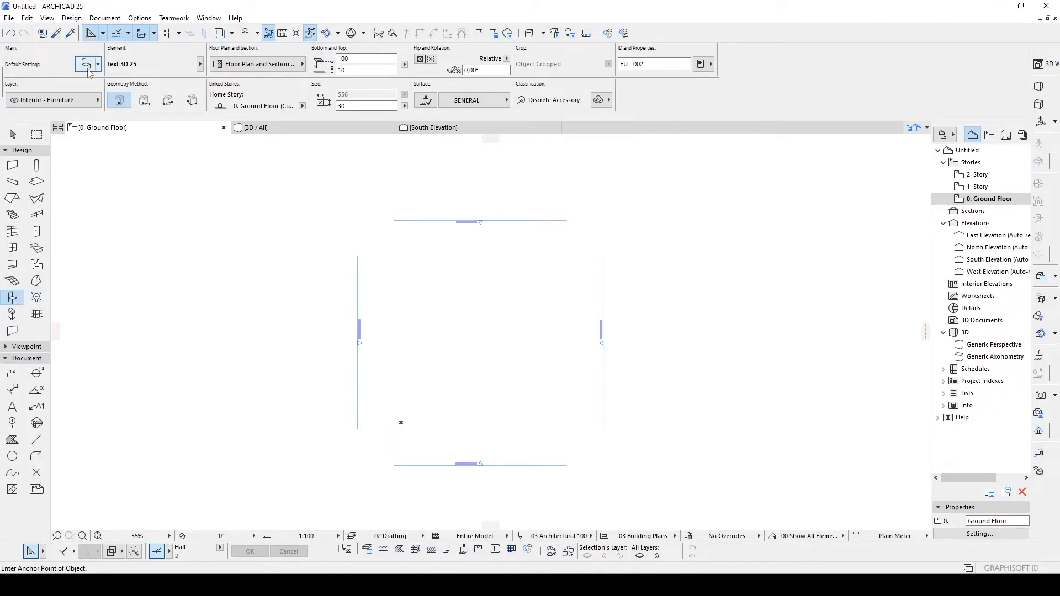
# Step: Configure a Text 3D 25 object reading PLOT AREA and place it on the ground floor plan
pyautogui.click(86, 64)
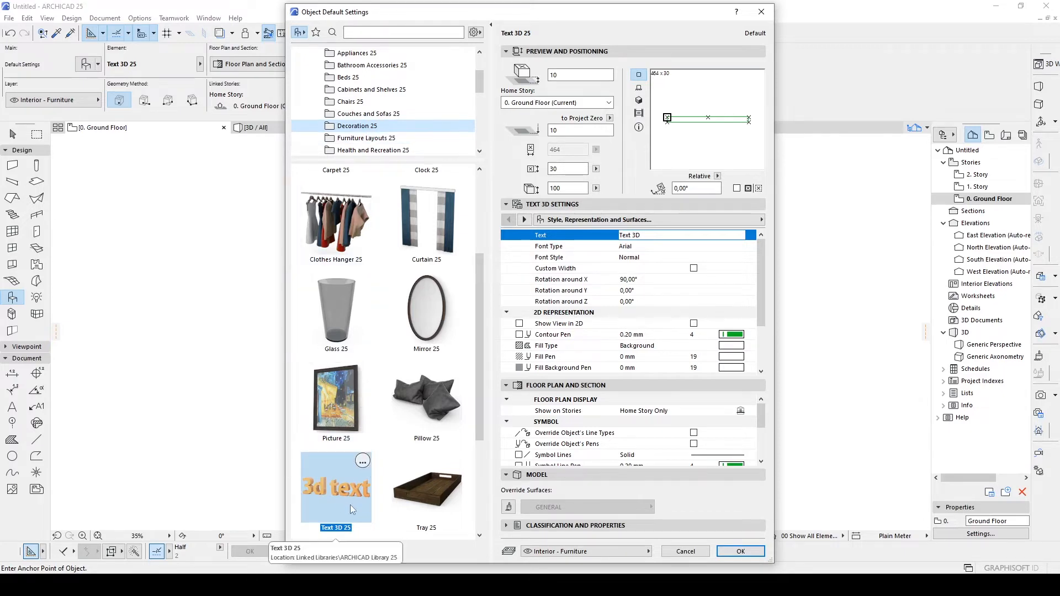
pyautogui.moveTo(336, 499)
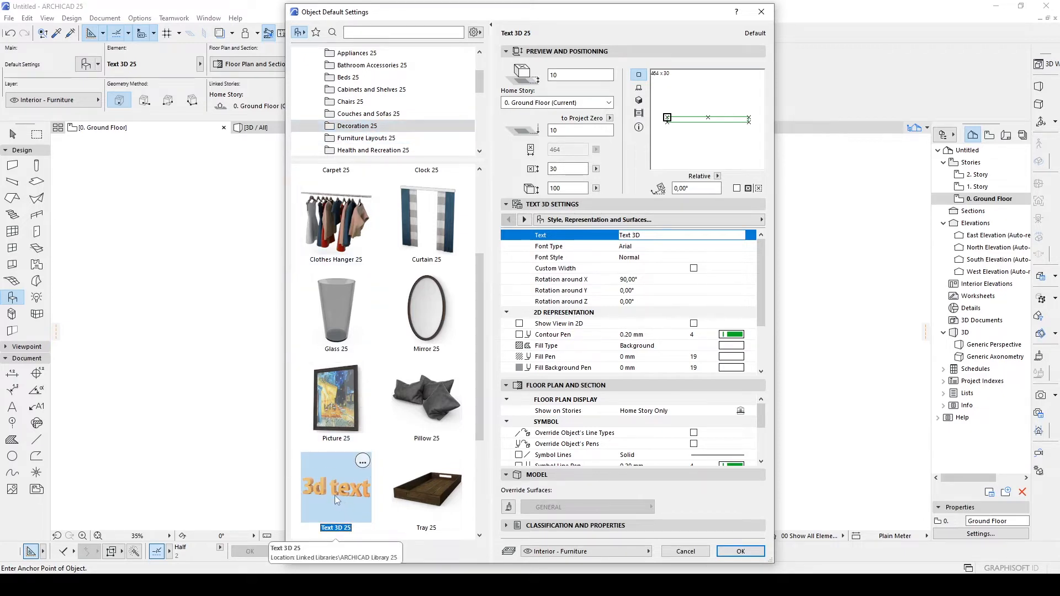
pyautogui.click(682, 234)
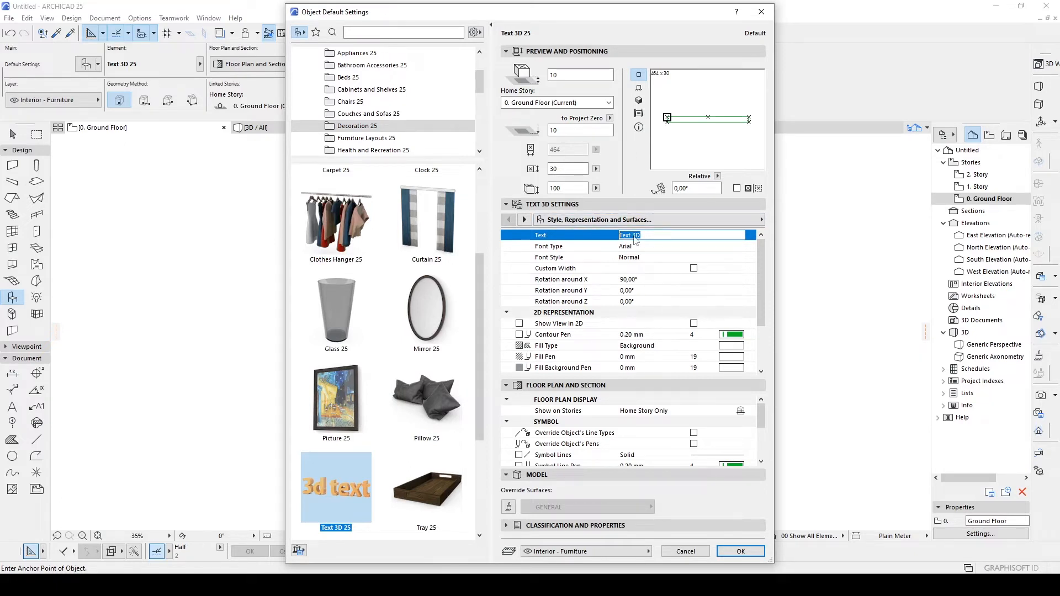
pyautogui.write('p')
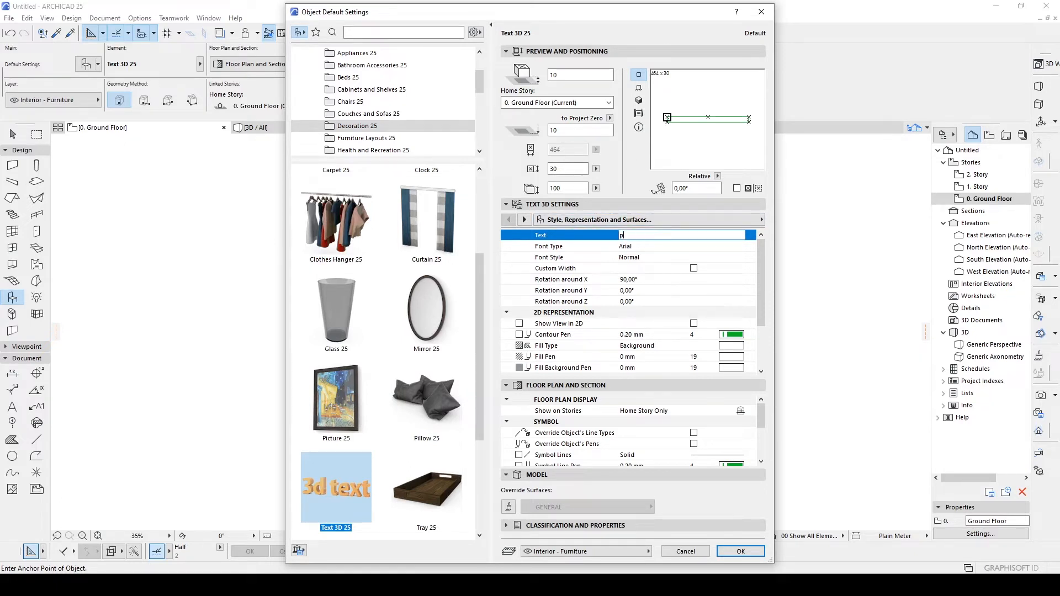
pyautogui.write('PLOTAREA')
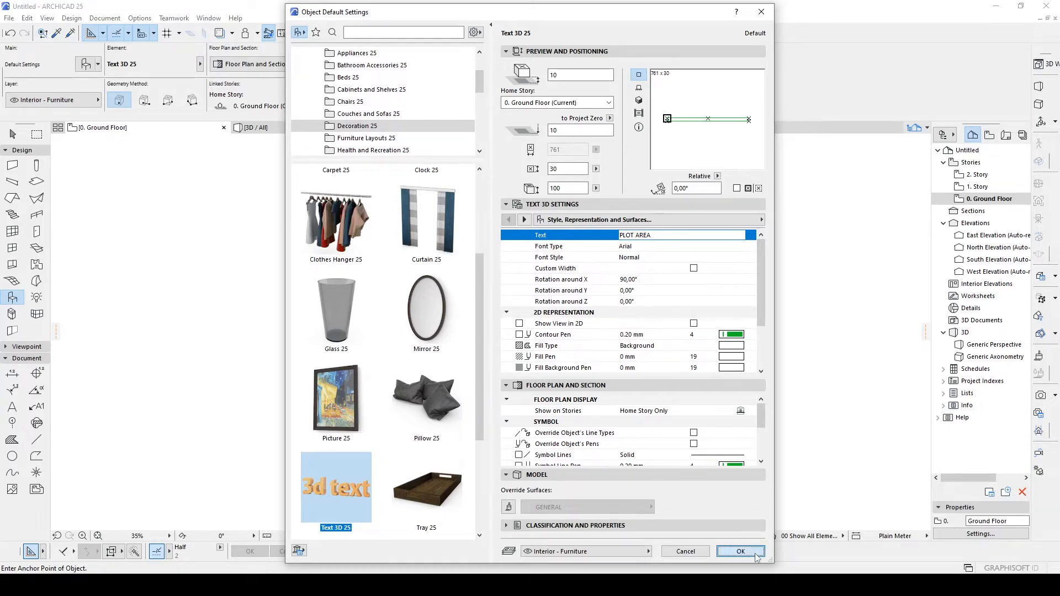
pyautogui.click(740, 551)
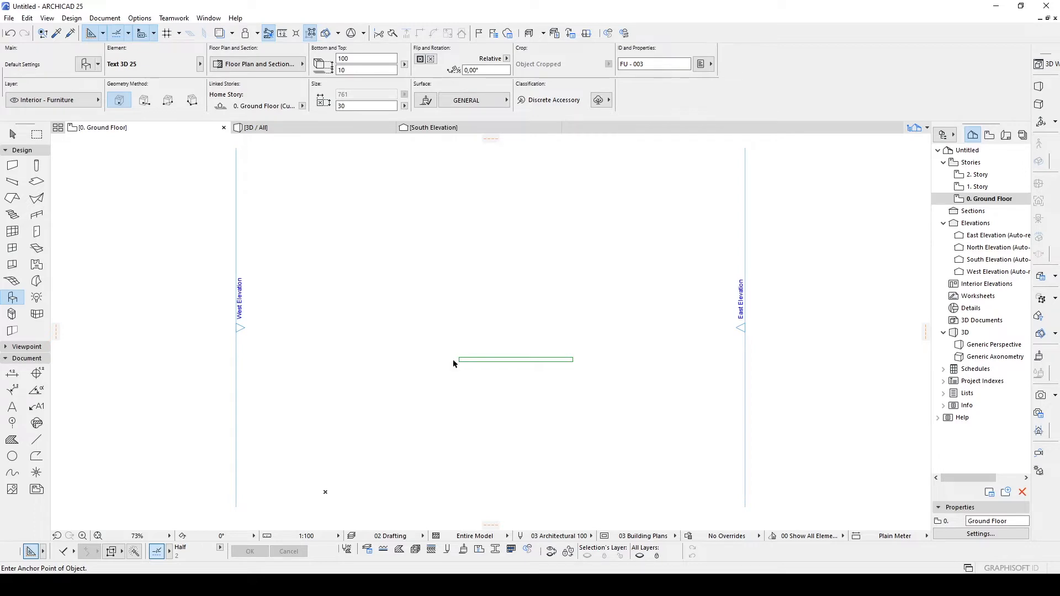
pyautogui.click(515, 358)
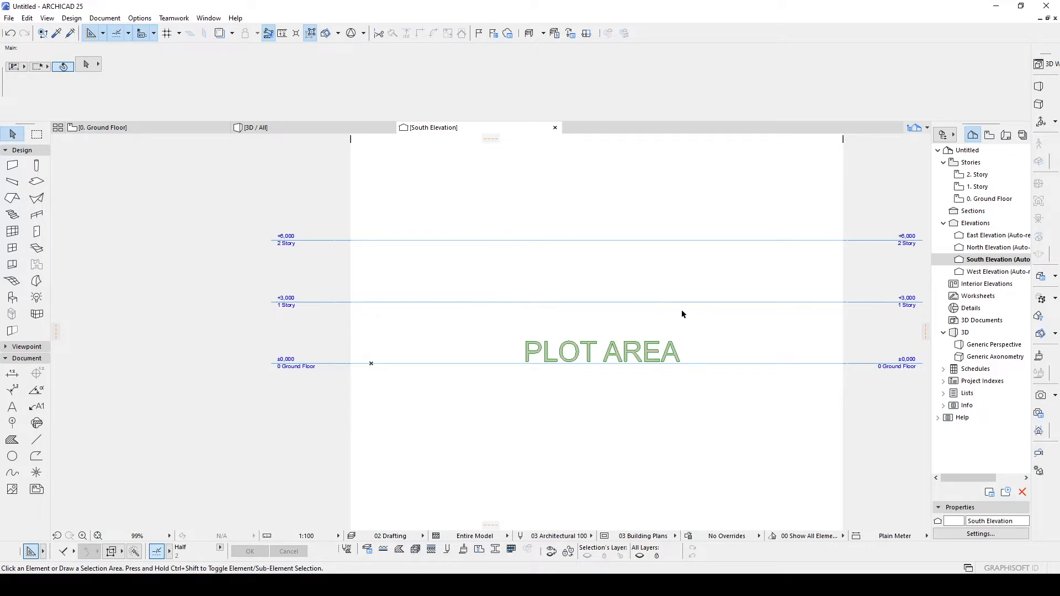
pyautogui.moveTo(687, 317)
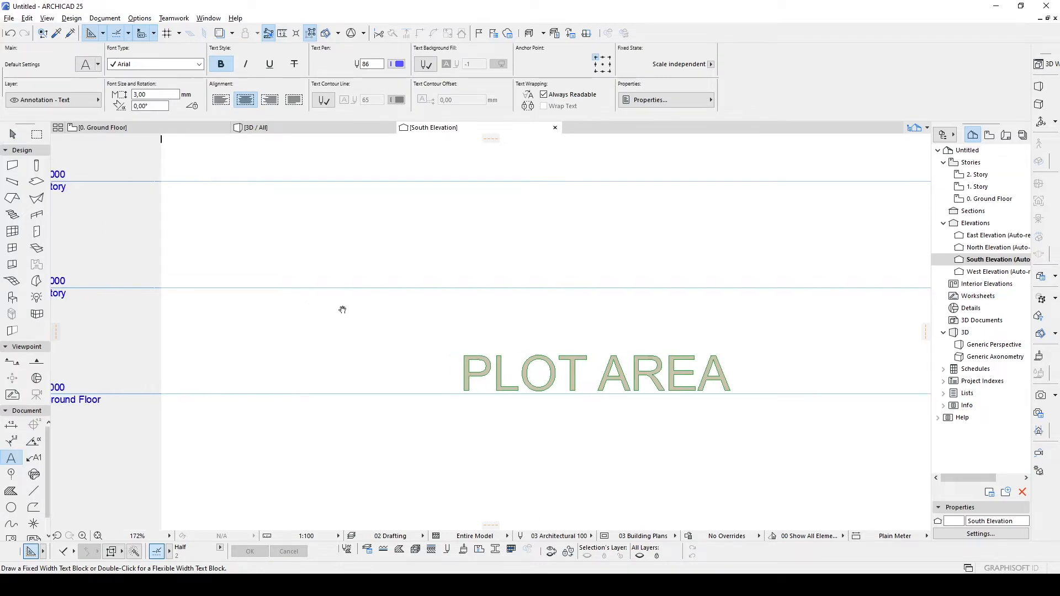
# Step: Draw a text block frame left of the 3D text and type 'fgfg' then 'PLOT' into it
pyautogui.moveTo(390, 352); pyautogui.dragTo(471, 386)
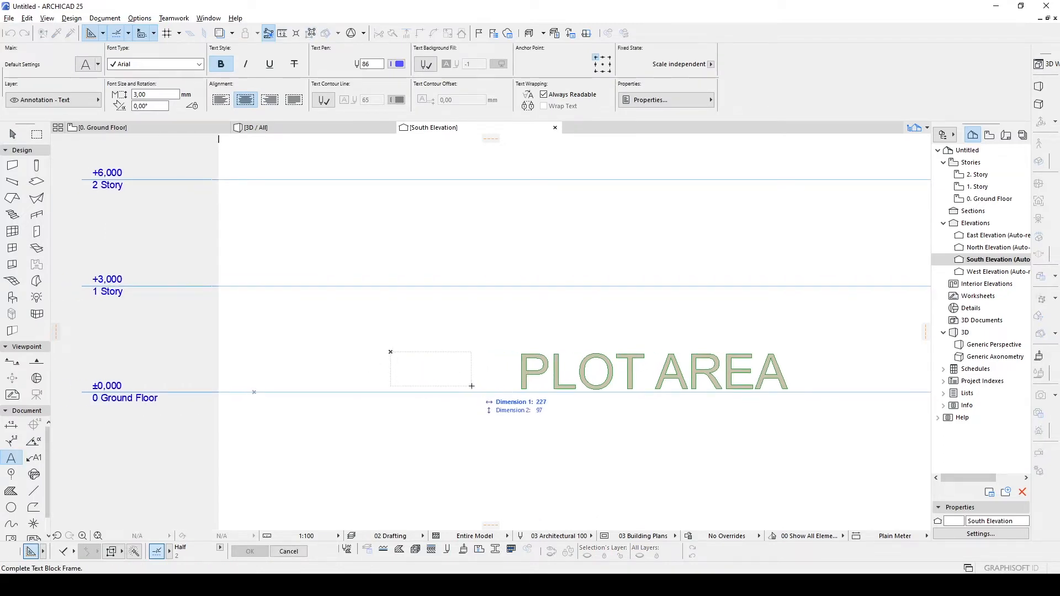
pyautogui.click(429, 369)
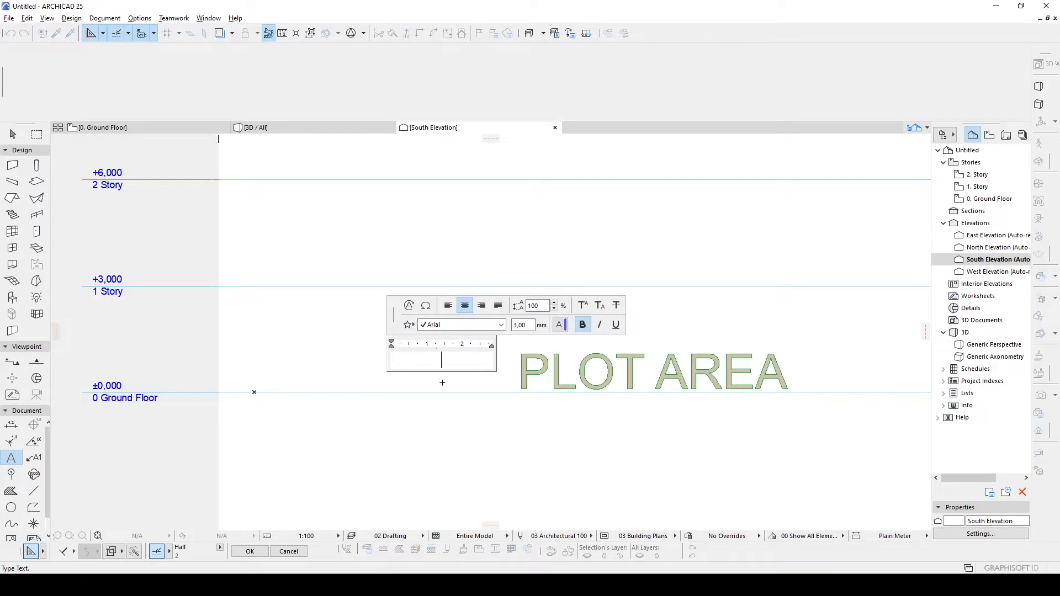
pyautogui.write('fgfg')
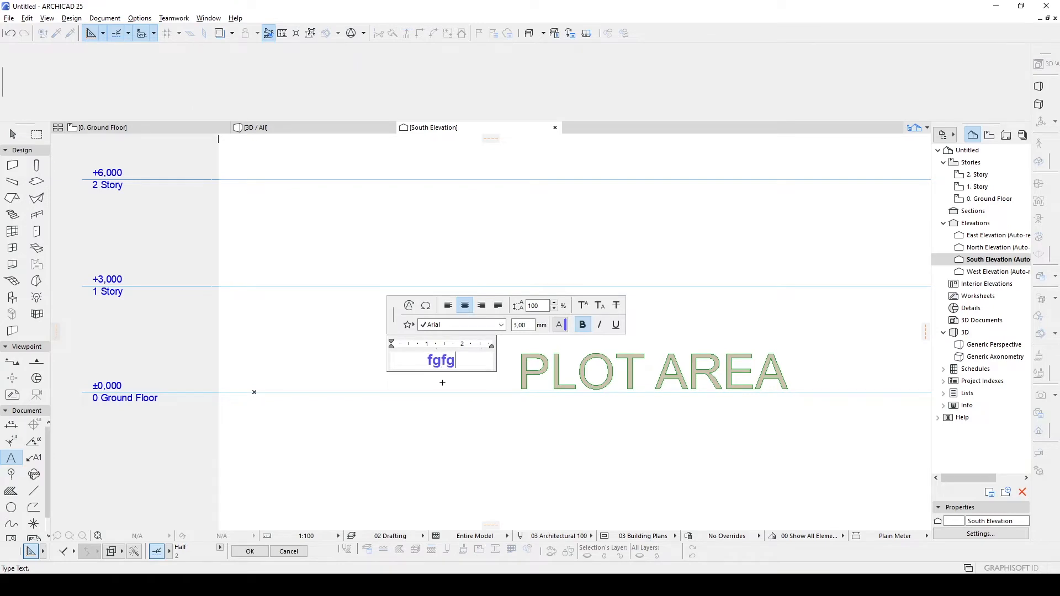
pyautogui.write('PLOT')
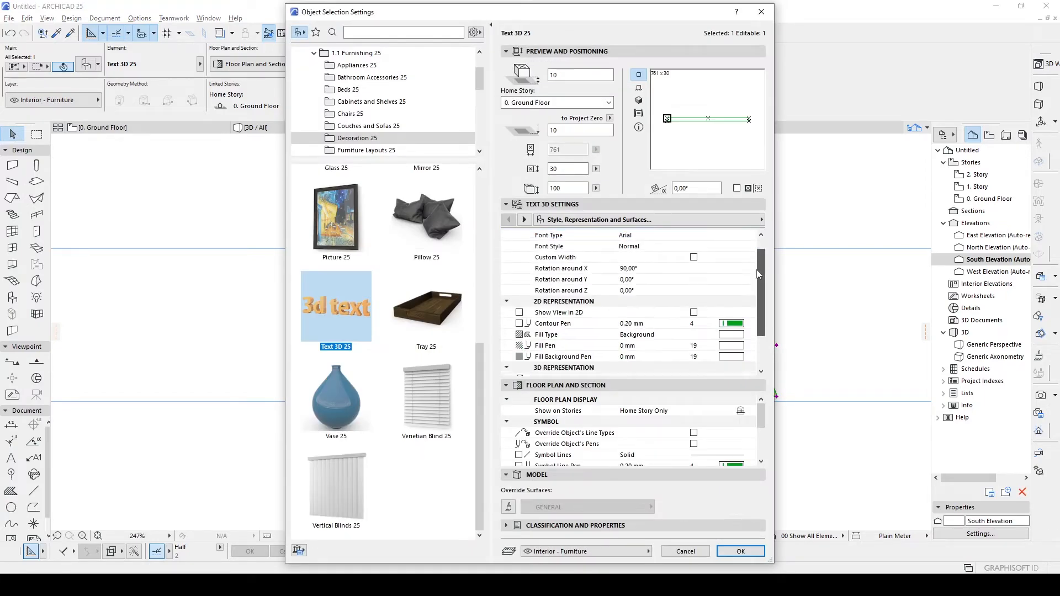
# Step: Change the PLOT AREA 3D text size from 100 to 50 and reselect it
pyautogui.click(578, 188)
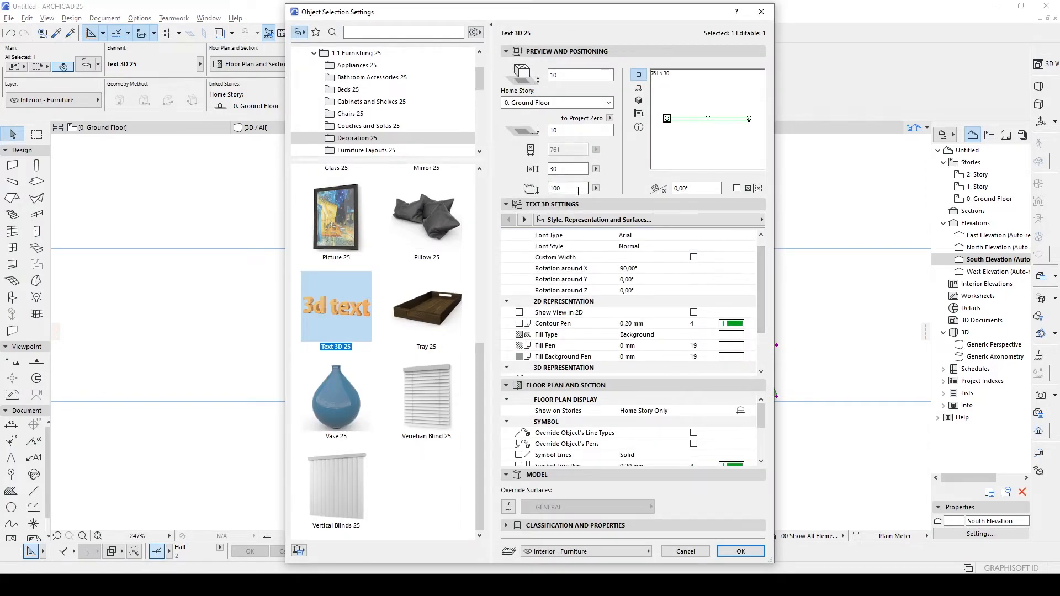
pyautogui.write('50')
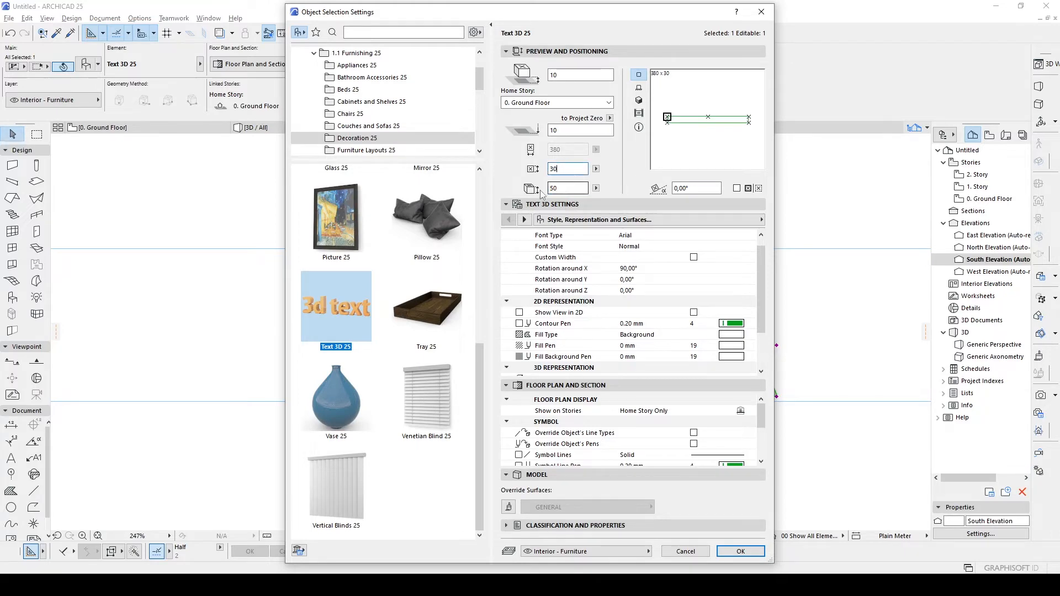
pyautogui.click(740, 551)
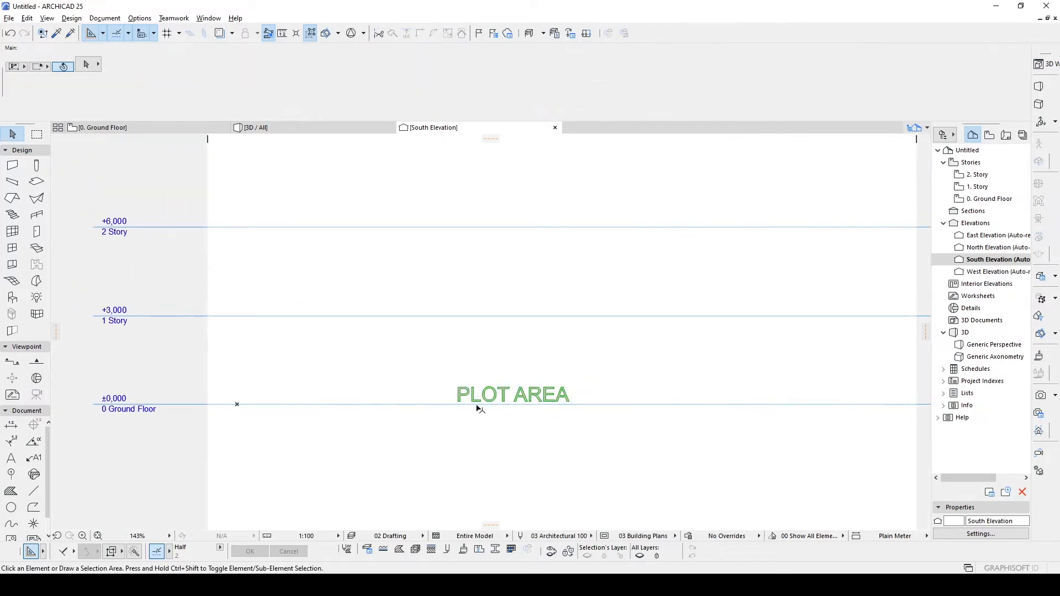
pyautogui.click(513, 394)
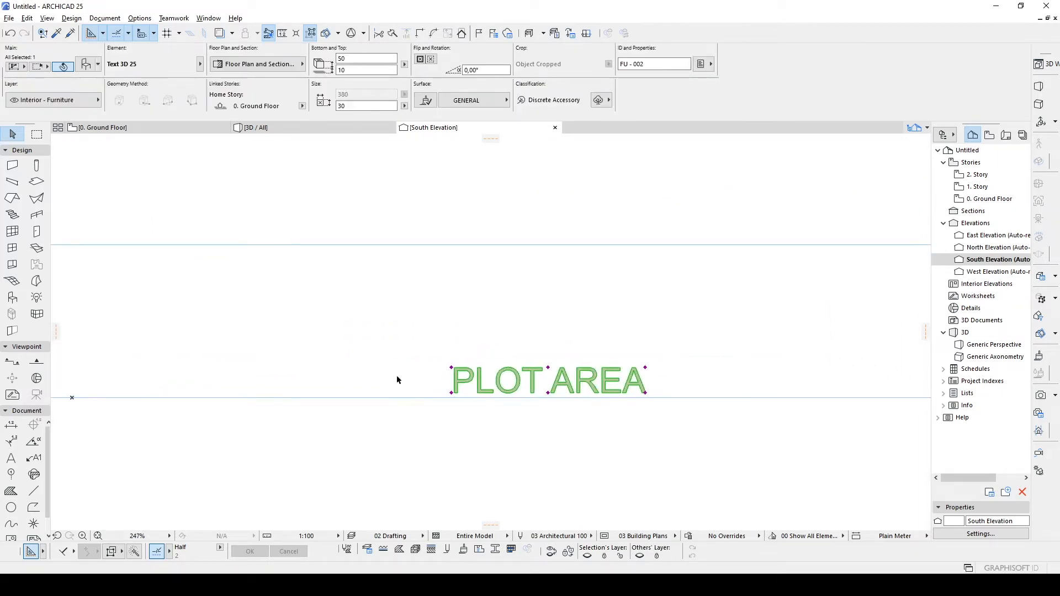
pyautogui.moveTo(401, 326)
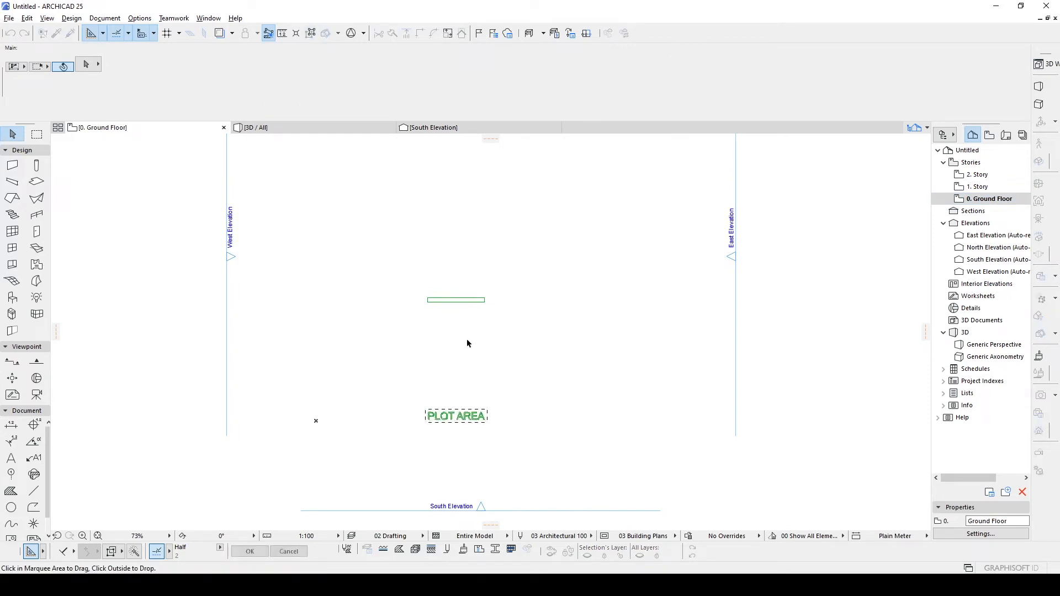
# Step: Drag the PLOT AREA lettering into position below the text object on the plan
pyautogui.moveTo(456, 416); pyautogui.dragTo(486, 364)
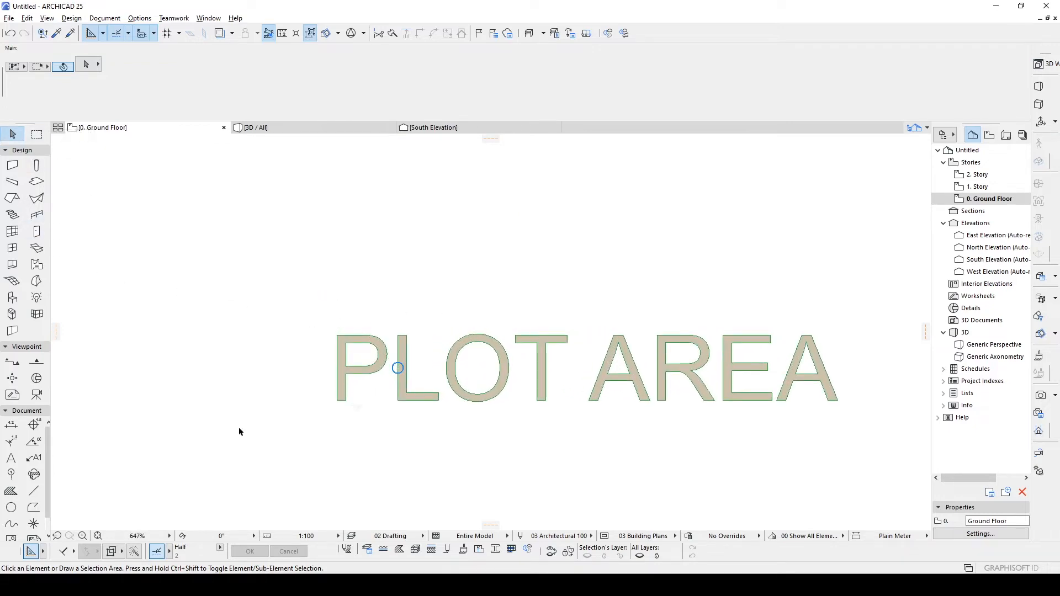
pyautogui.moveTo(11, 490)
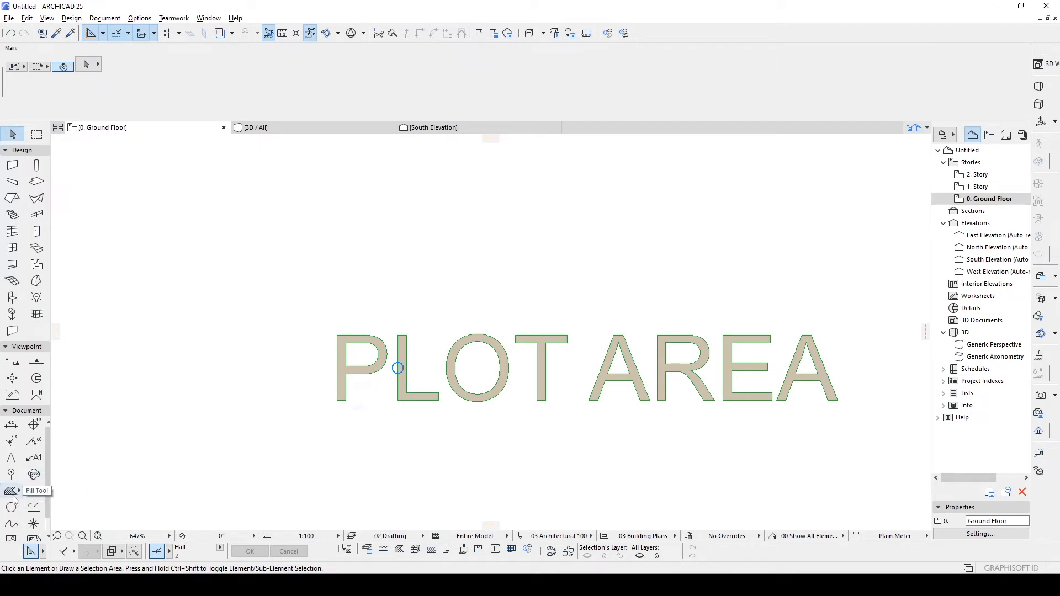
# Step: Activate the Fill tool to trace the PLOT AREA letters
pyautogui.click(11, 490)
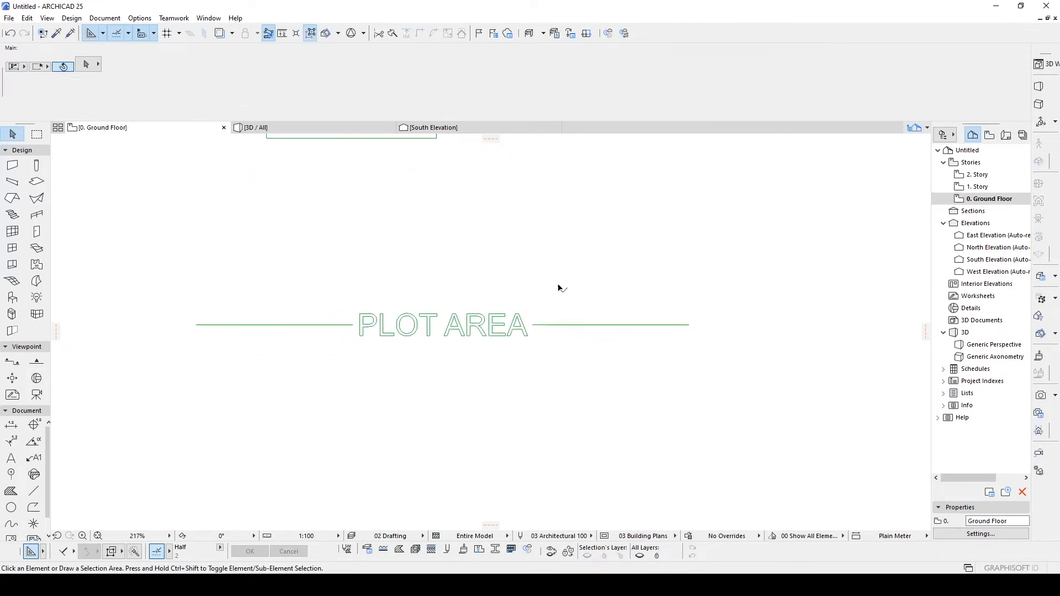
# Step: Zoom out to view the PLOT AREA lettering with its side lines
pyautogui.scroll(-3)
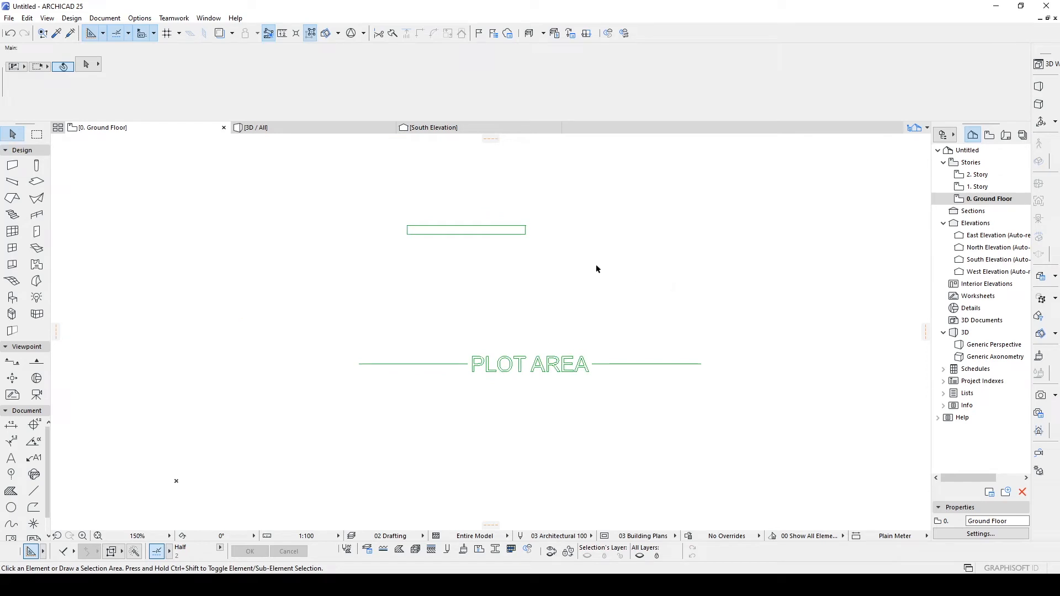
pyautogui.moveTo(520, 239)
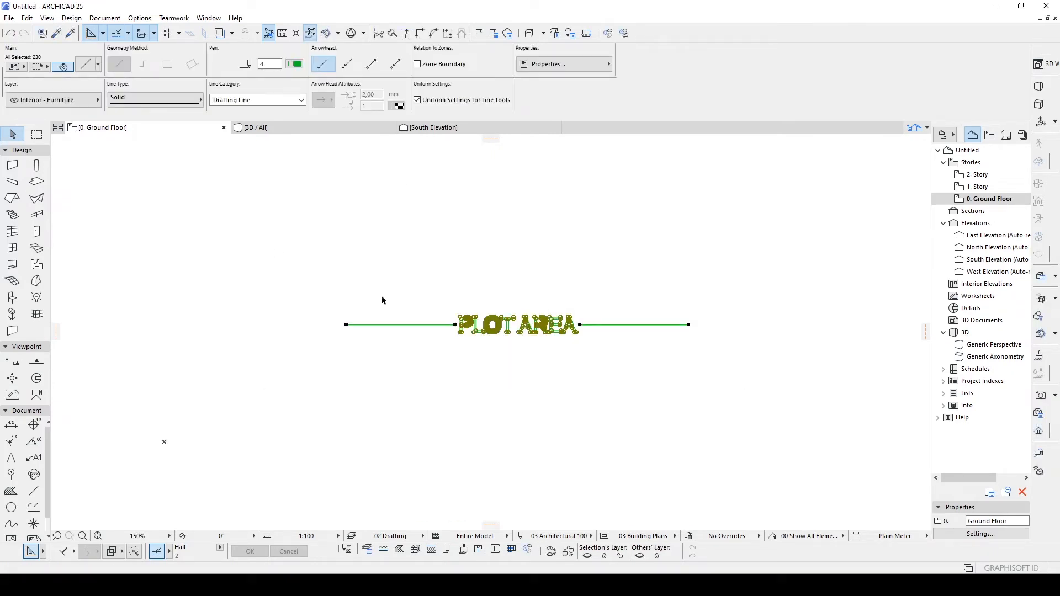
pyautogui.moveTo(413, 251)
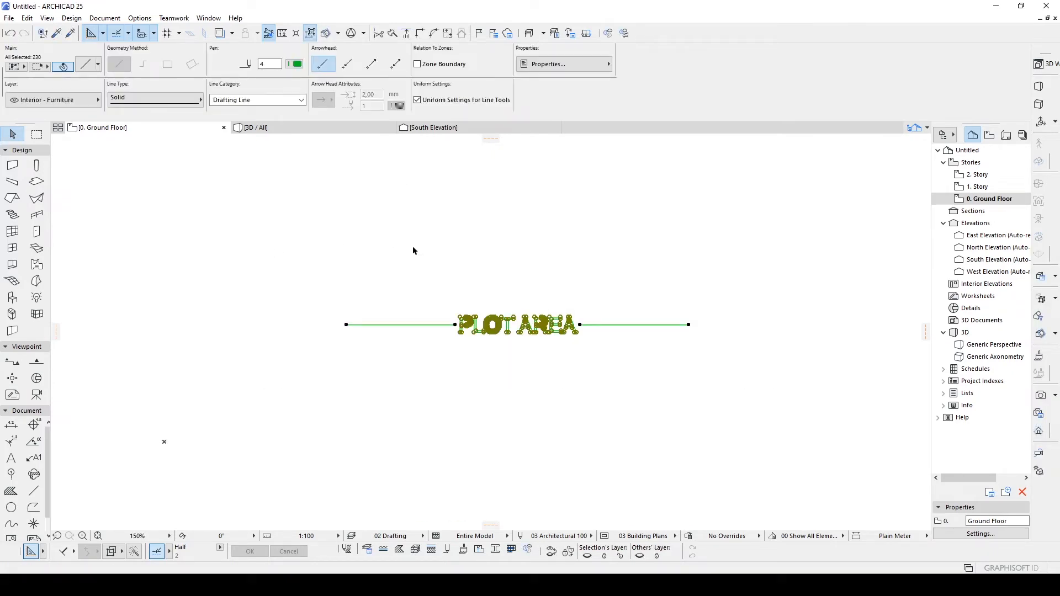
pyautogui.click(27, 17)
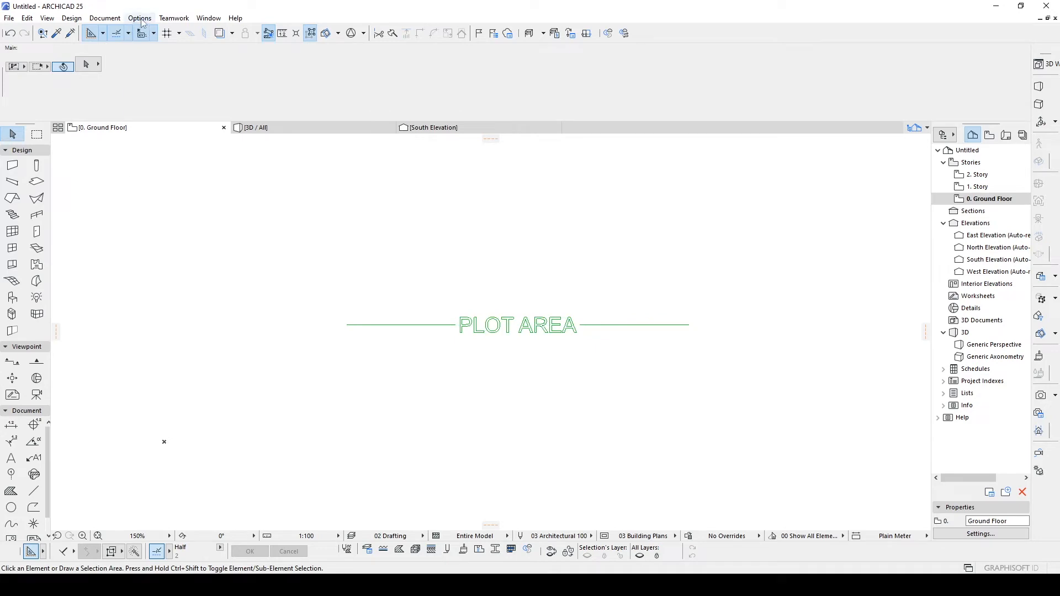
# Step: Start a new line type from Options > Element Attributes > Lines
pyautogui.click(139, 18)
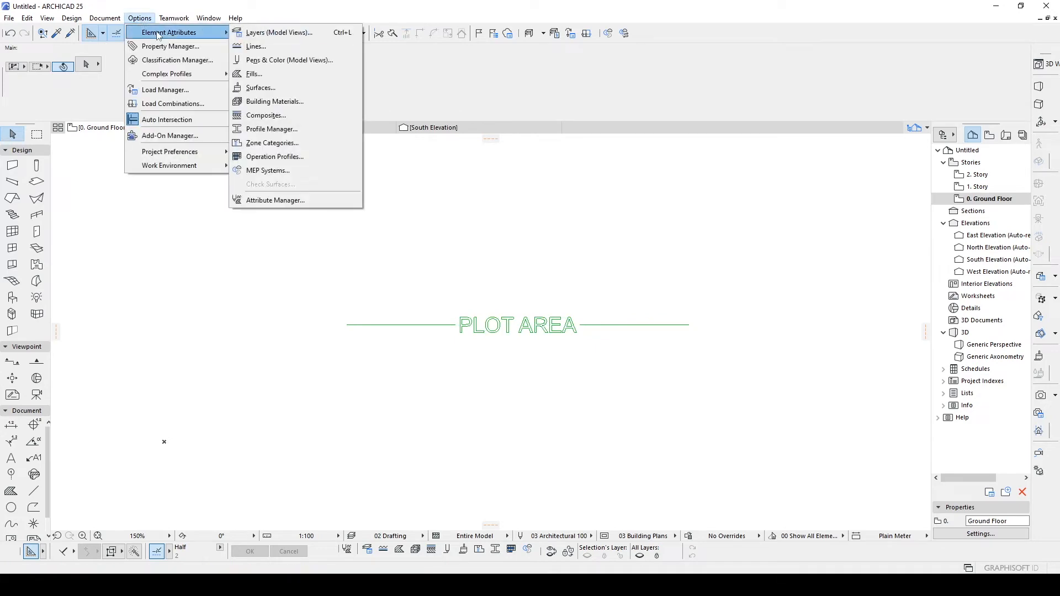
pyautogui.moveTo(255, 46)
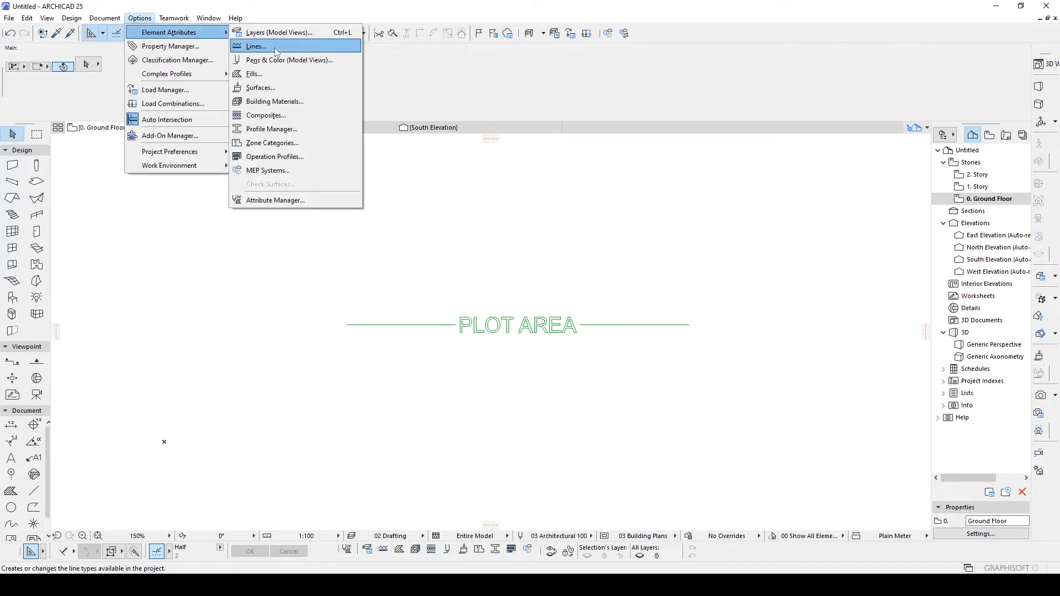
pyautogui.click(255, 46)
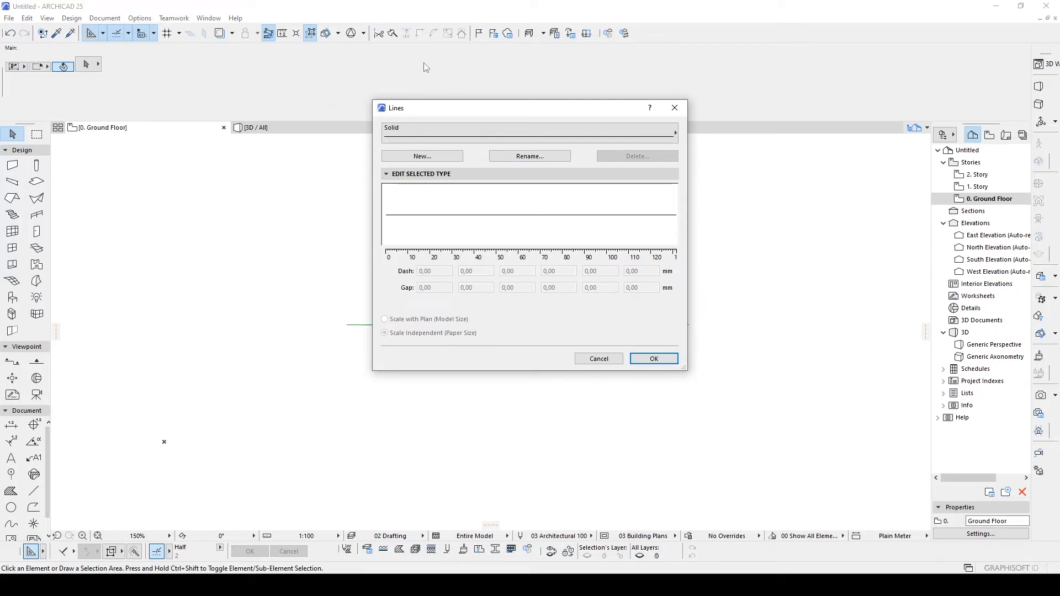
pyautogui.moveTo(743, 177)
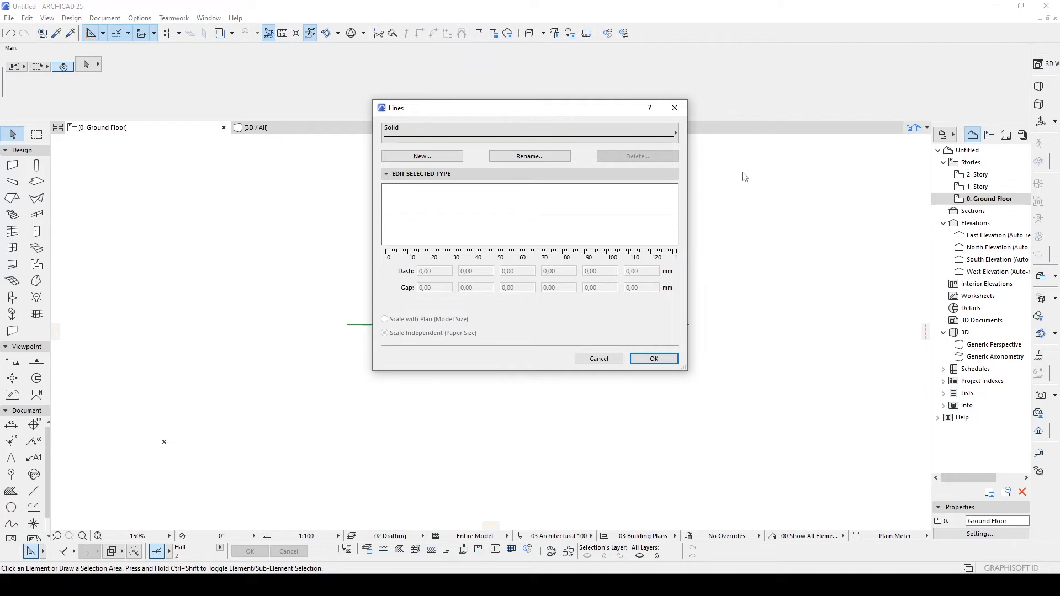
pyautogui.click(422, 155)
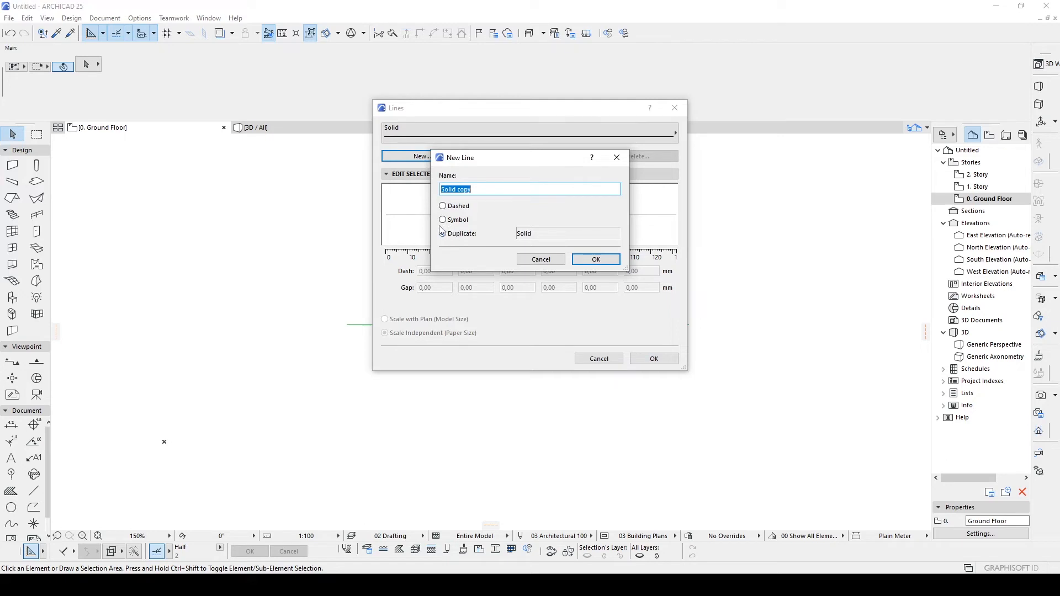
# Step: Create a Symbol line type named Text_PlotArea
pyautogui.click(442, 219)
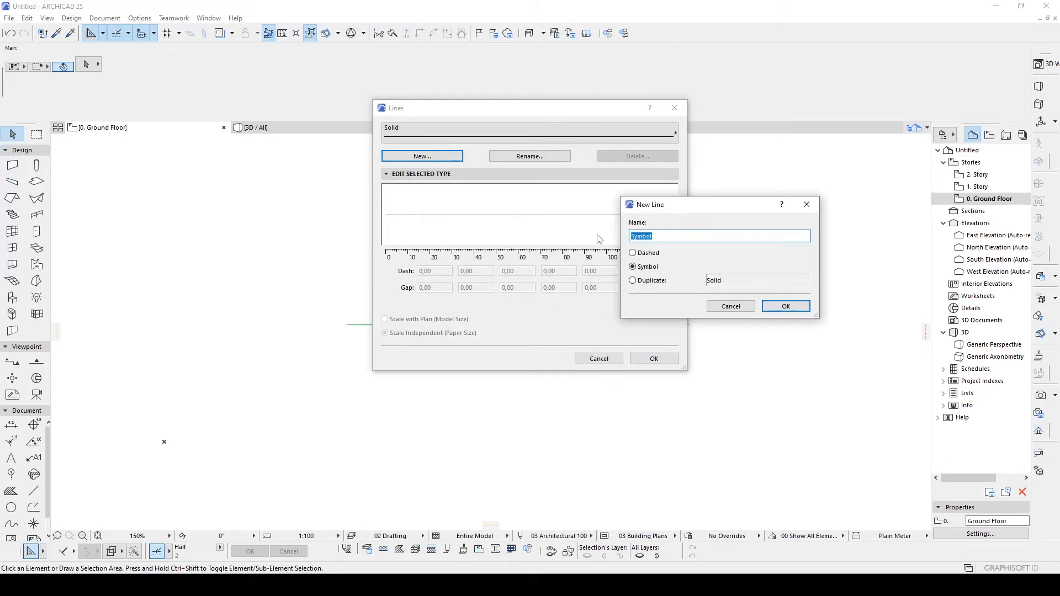
pyautogui.write('Text_Plot')
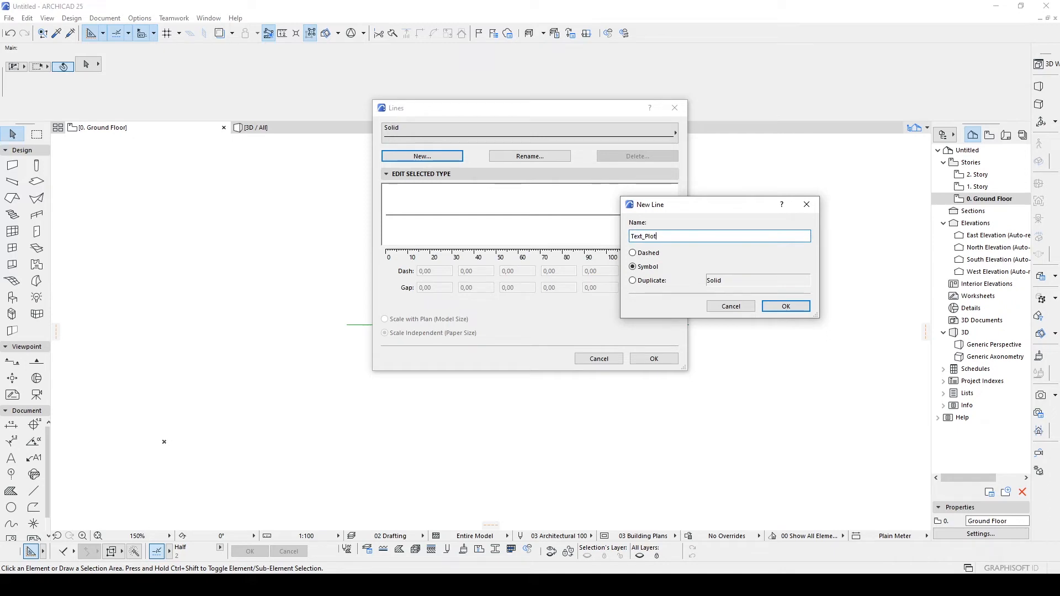
pyautogui.write('Area')
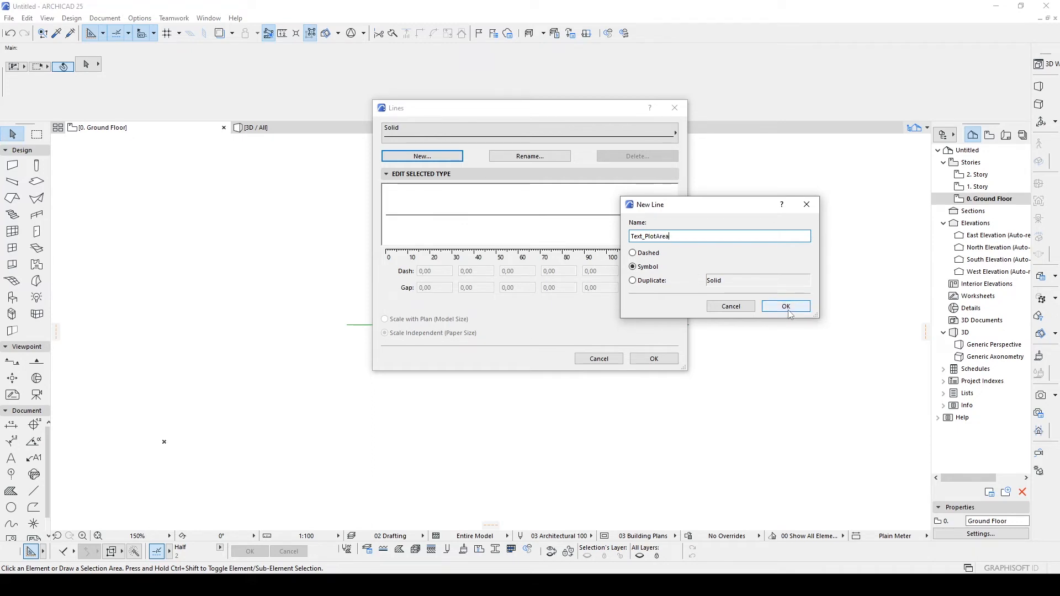
pyautogui.click(785, 305)
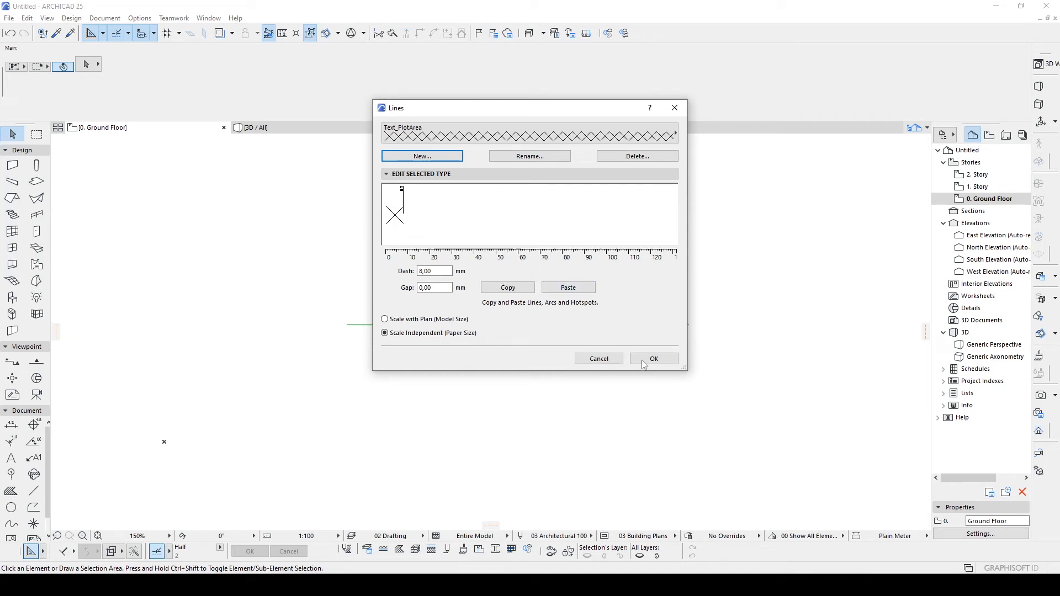
# Step: Paste the PLOT AREA linework into the symbol pattern and set the gap to 2,25 mm
pyautogui.click(567, 287)
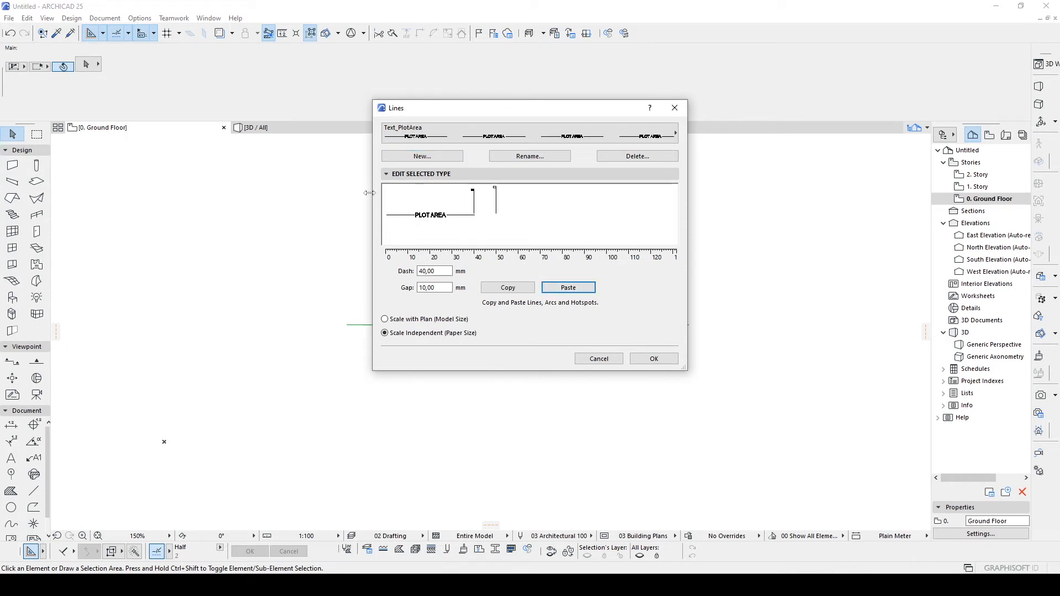
pyautogui.moveTo(506, 190)
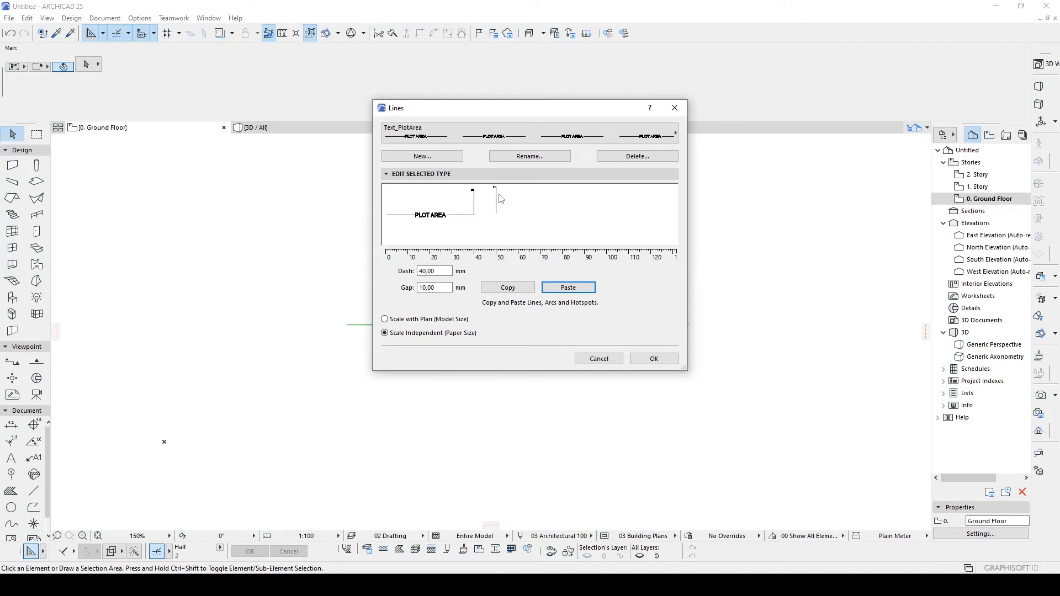
pyautogui.moveTo(475, 200)
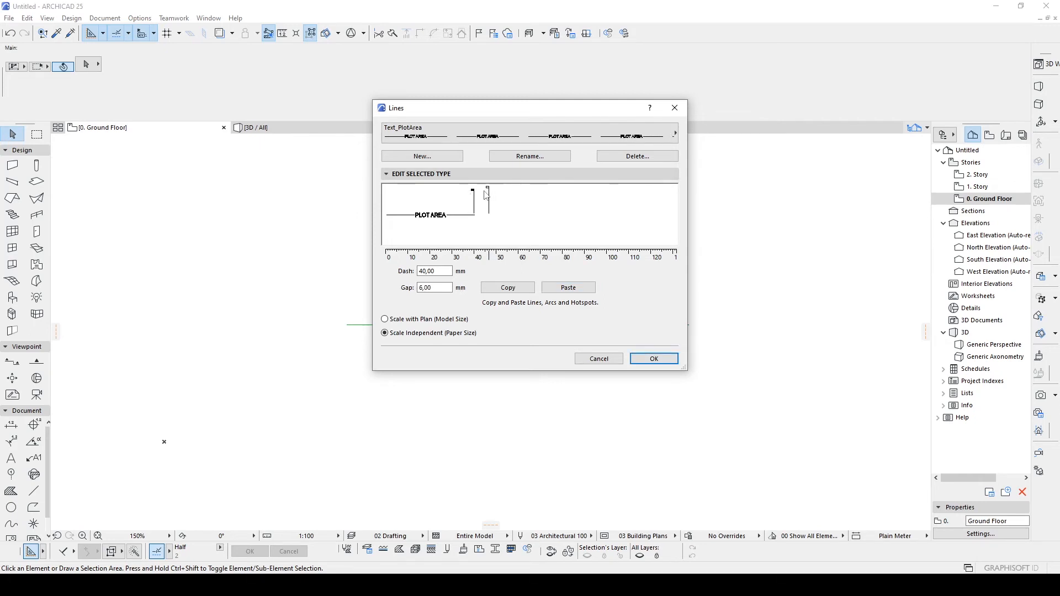
pyautogui.write('1,50')
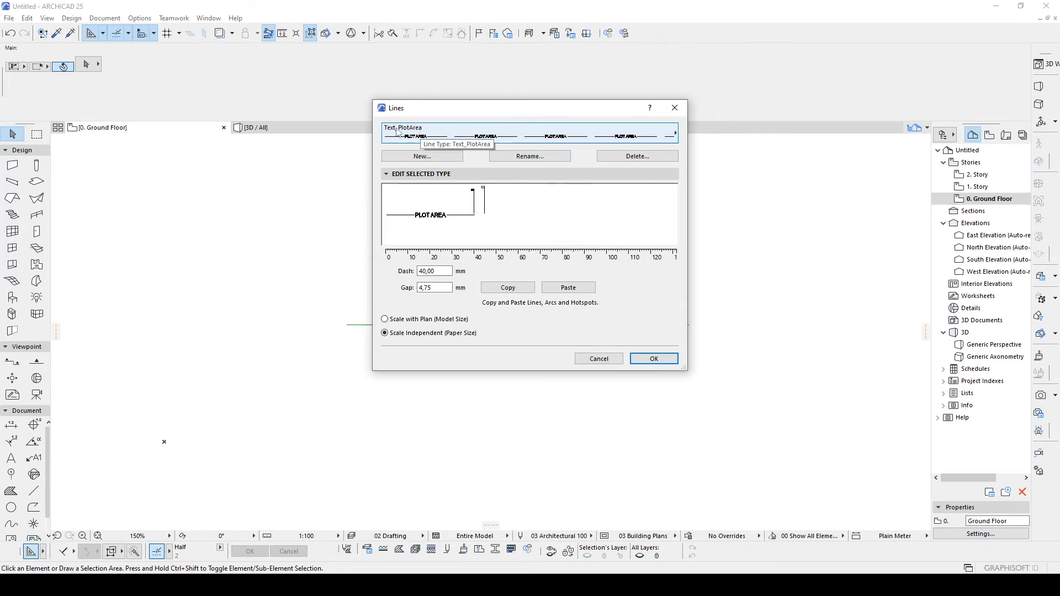
pyautogui.moveTo(447, 144)
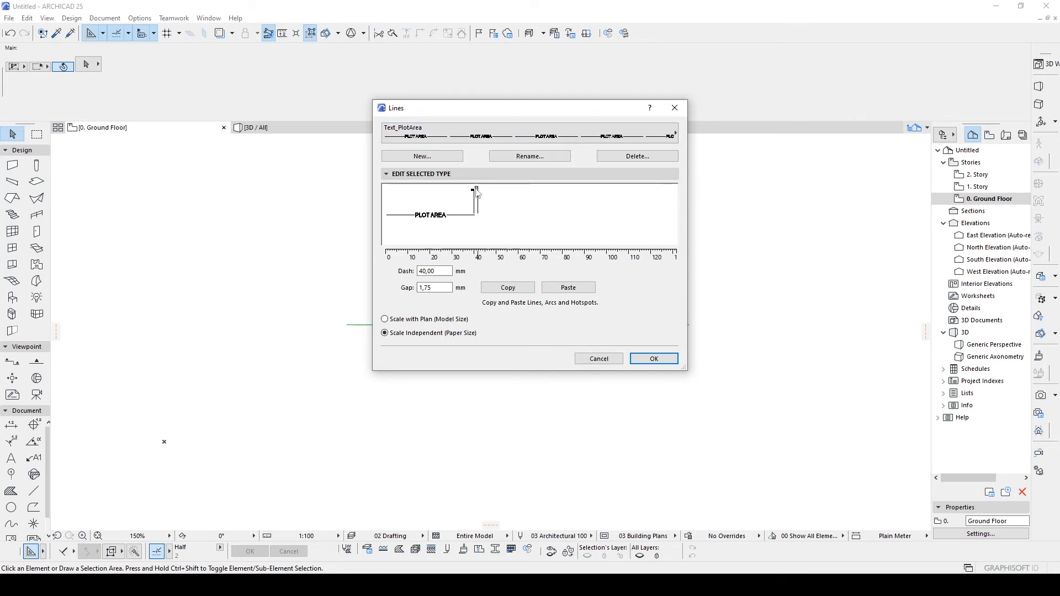
pyautogui.write('2,50')
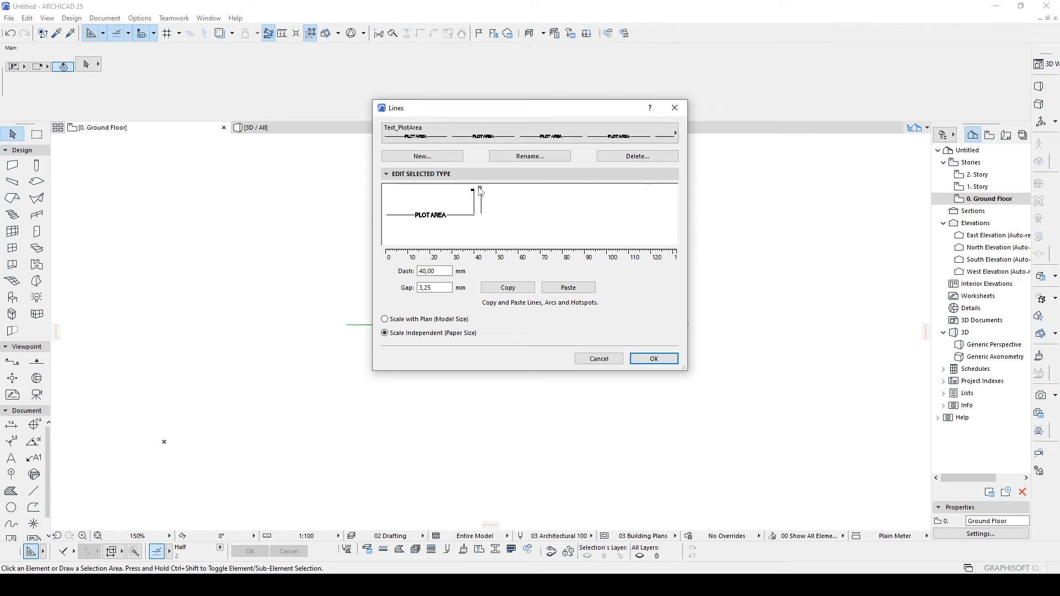
pyautogui.write('2,25')
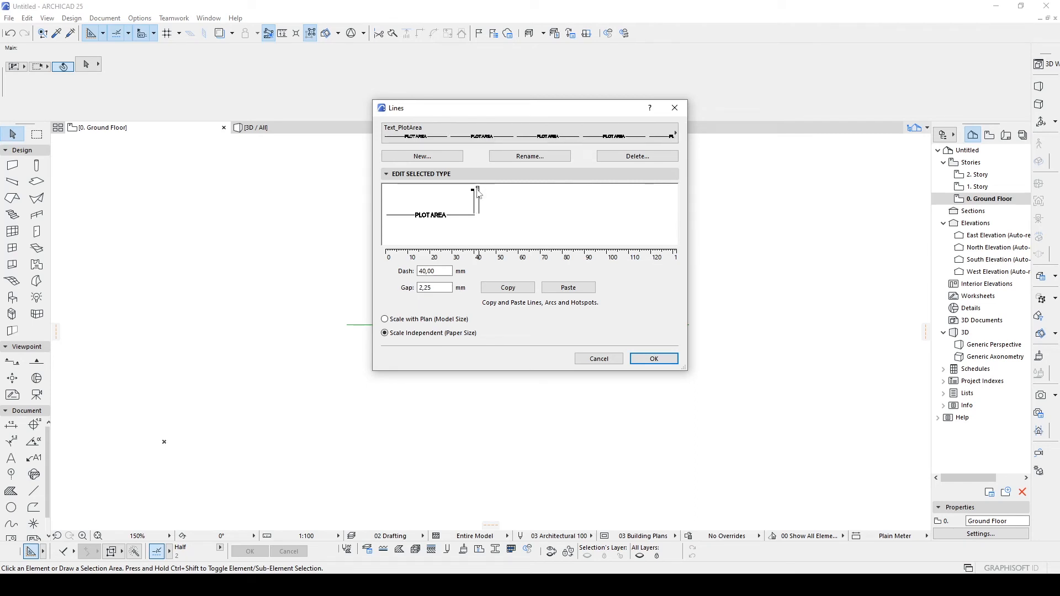
pyautogui.moveTo(357, 301)
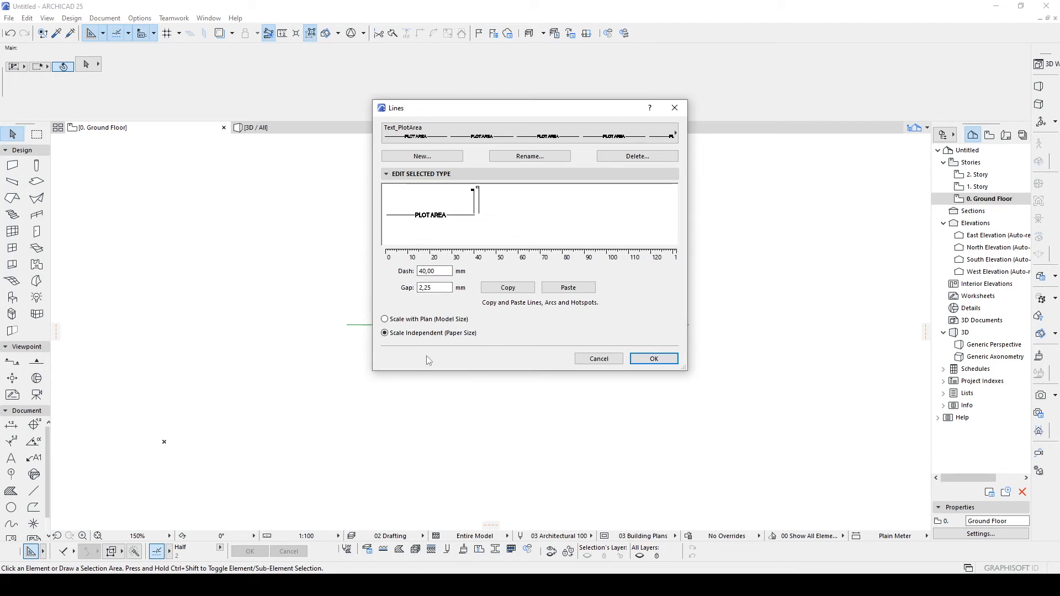
pyautogui.moveTo(438, 322)
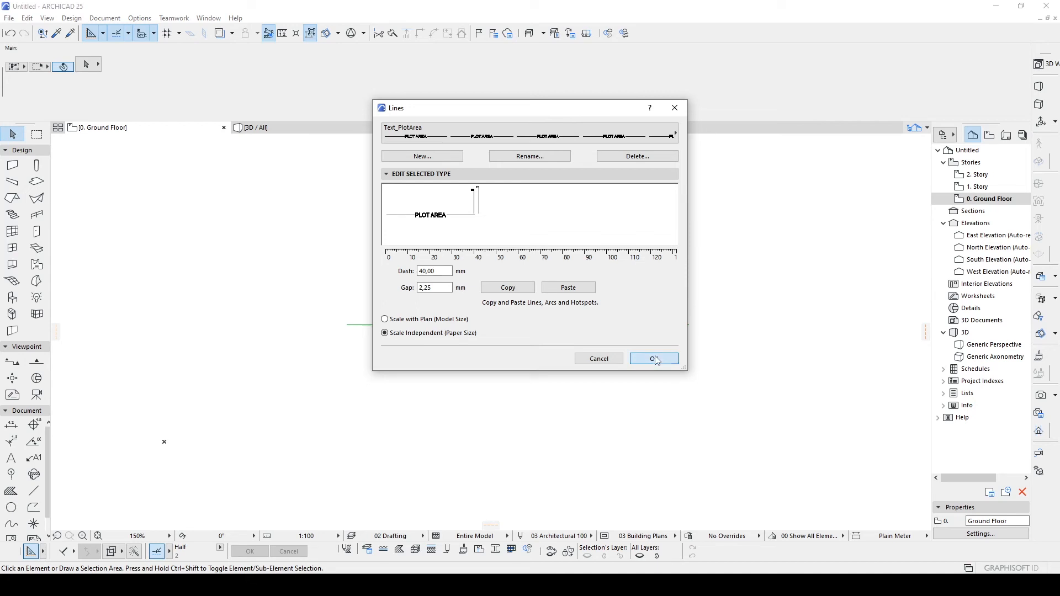
# Step: Confirm the line type, then set the Spline tool's line type to Plot Area for drawing the loop
pyautogui.click(652, 358)
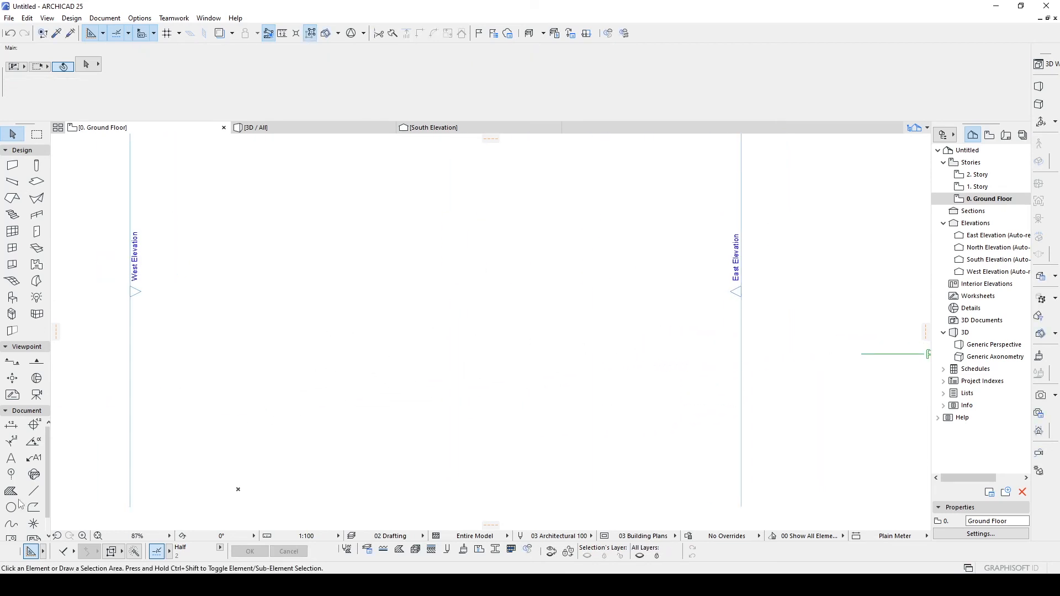
pyautogui.click(11, 523)
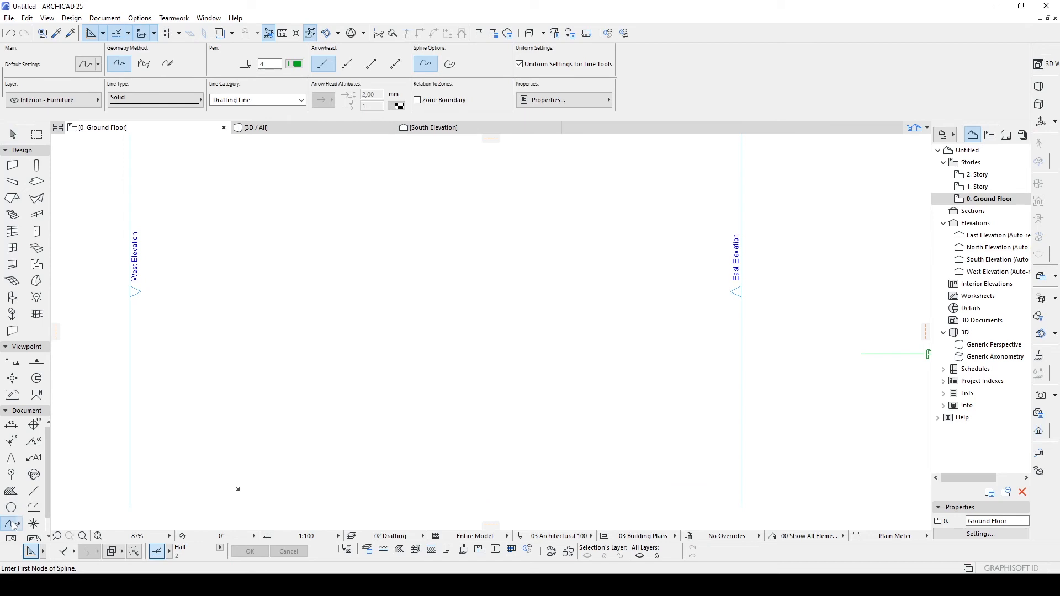
pyautogui.click(155, 99)
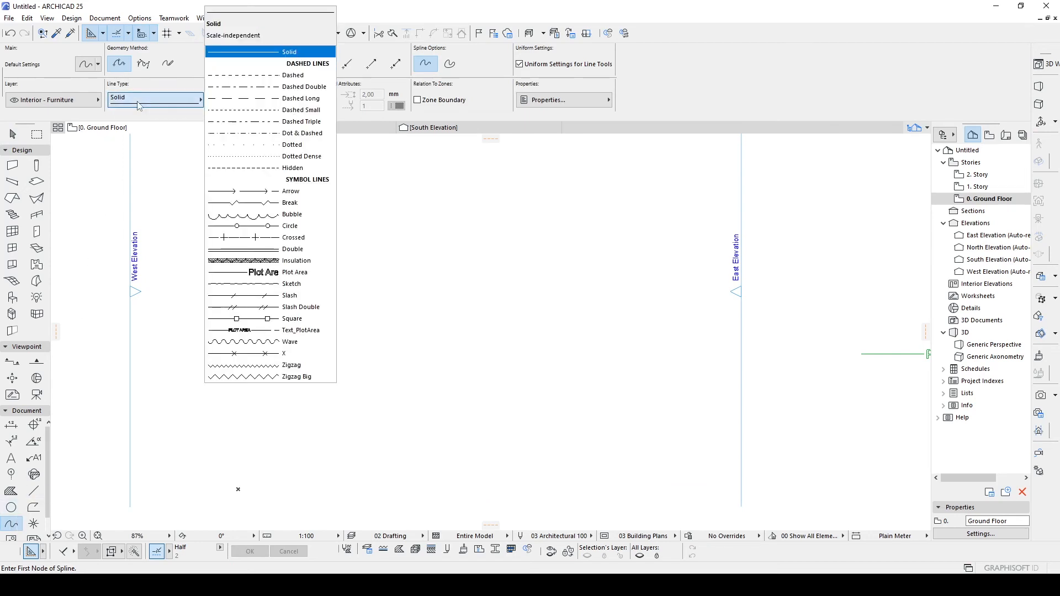
pyautogui.click(293, 272)
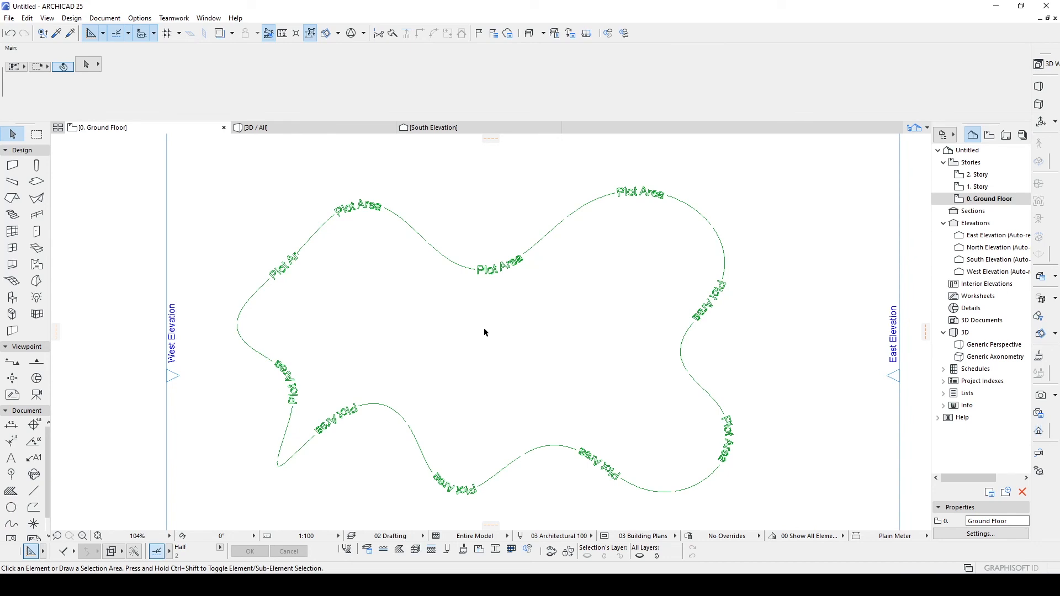
pyautogui.moveTo(56, 478)
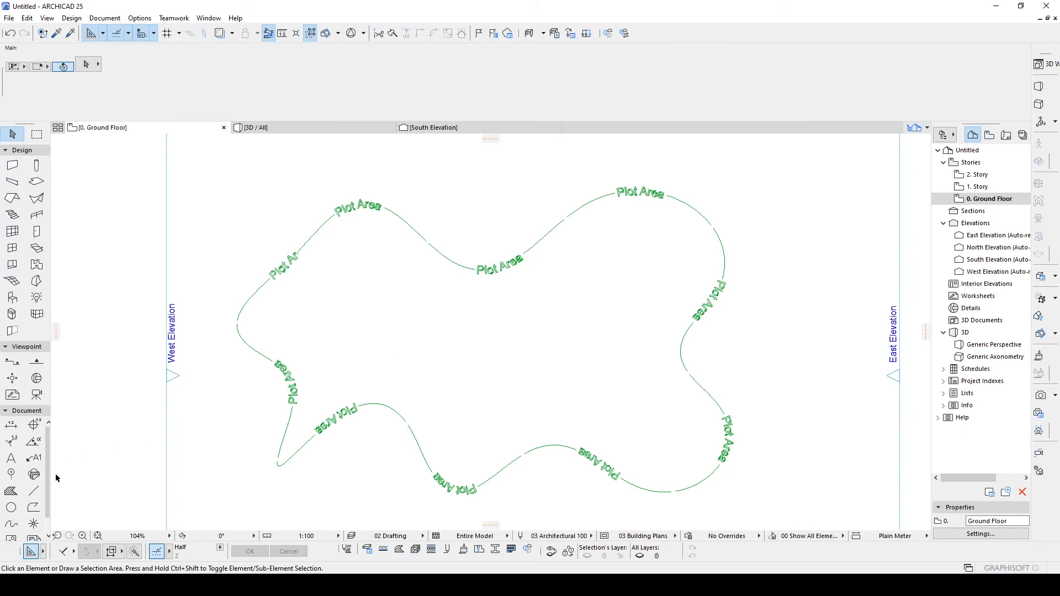
# Step: Draw a rectangle and a circle outlined with Plot Area lettering beside the spline
pyautogui.click(32, 490)
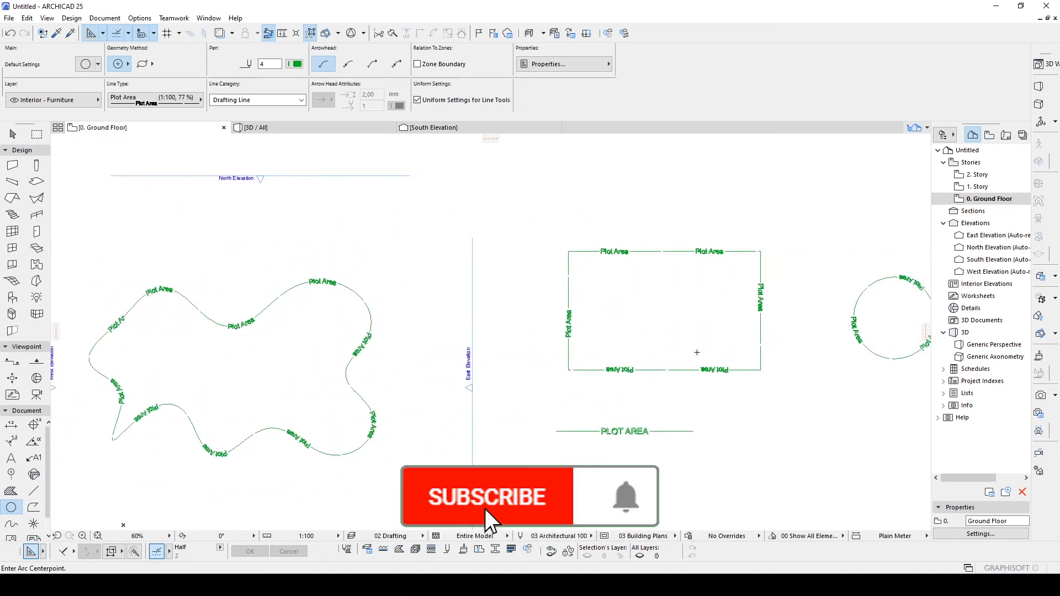
pyautogui.click(484, 496)
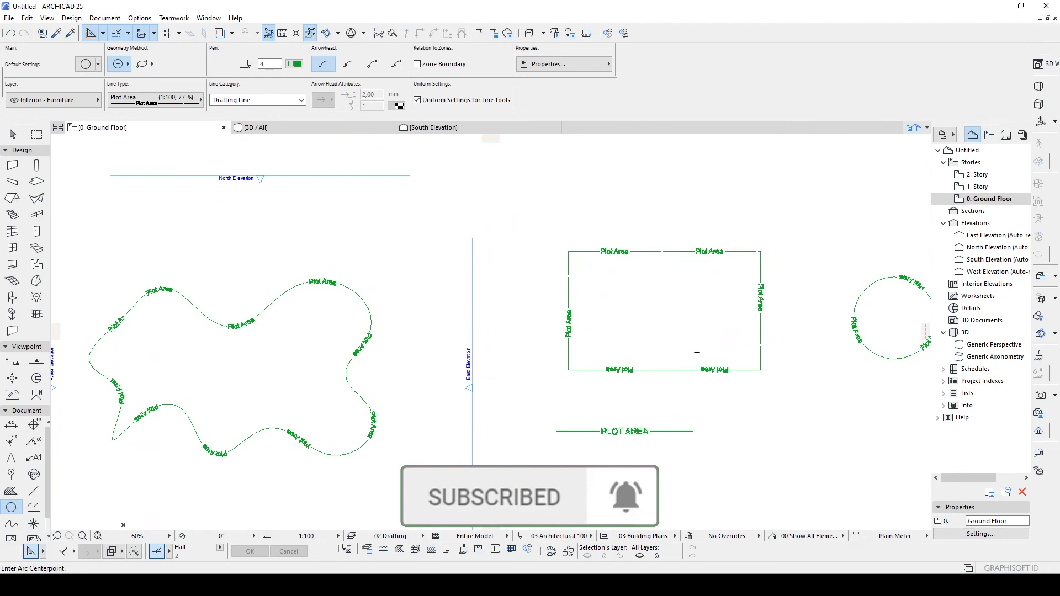